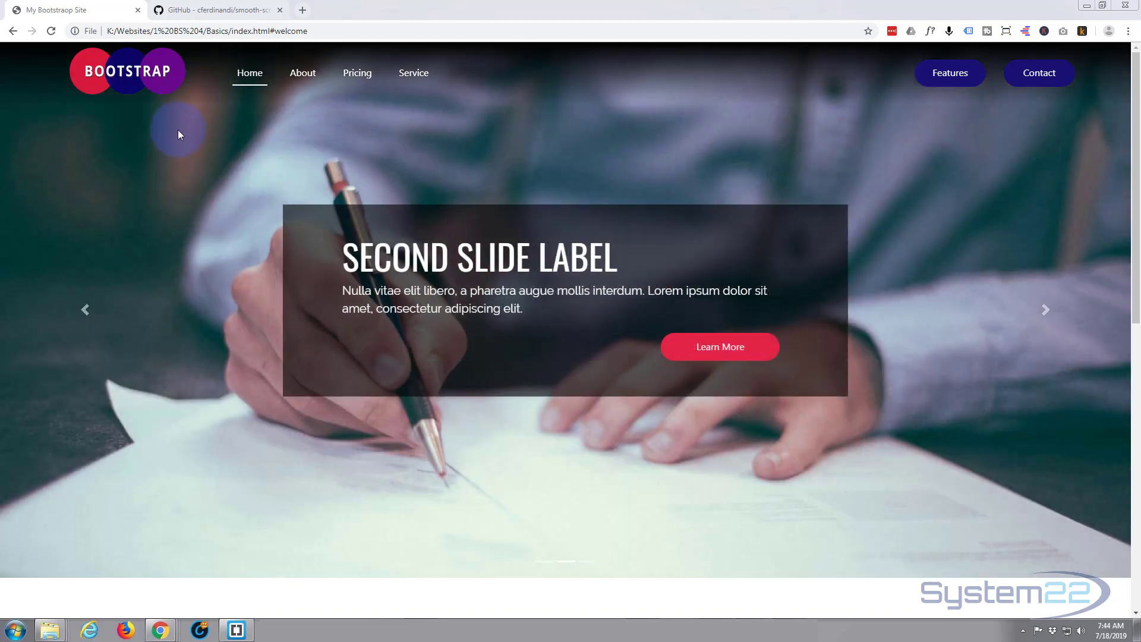
mouse_move(179, 176)
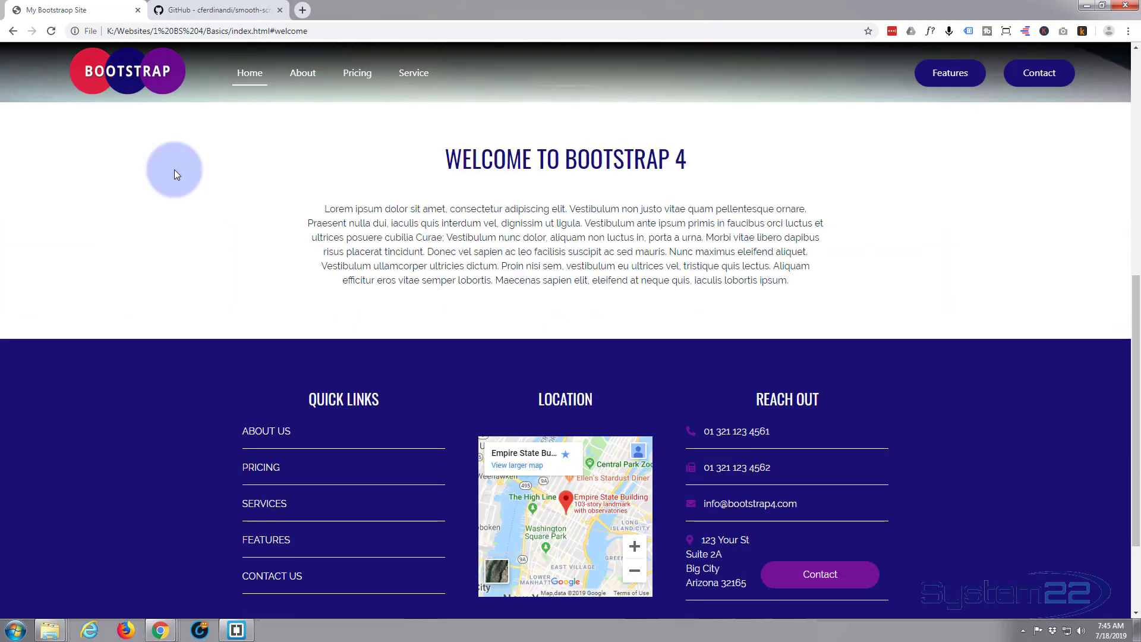
Open index.html from the Basics folder with Brackets via the right-click menu.
scroll(down, 3)
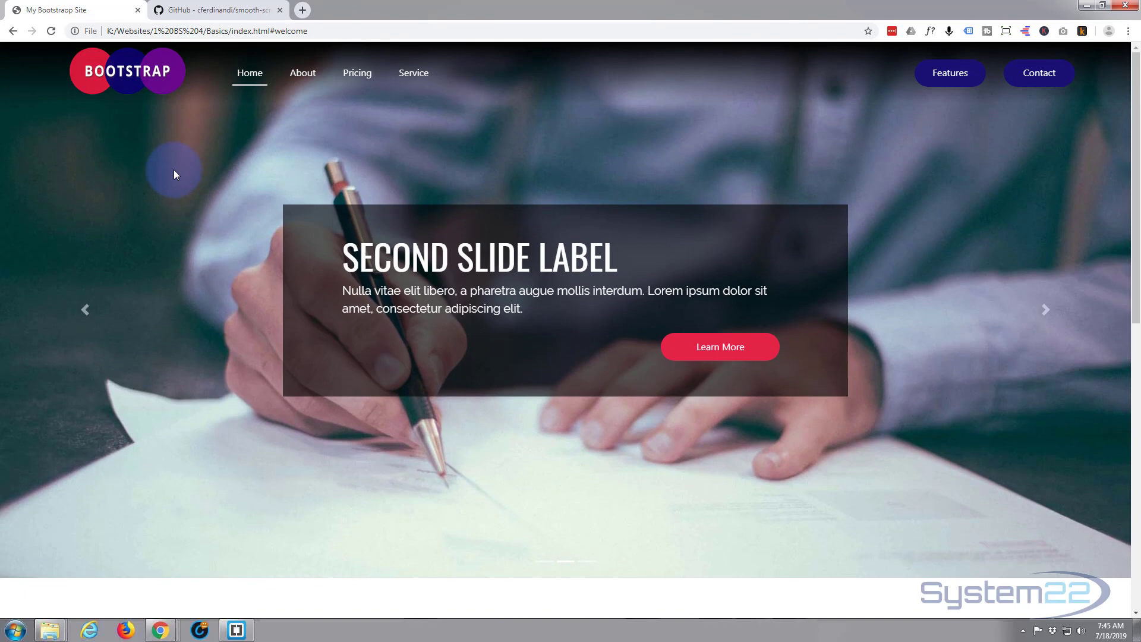
mouse_move(602, 330)
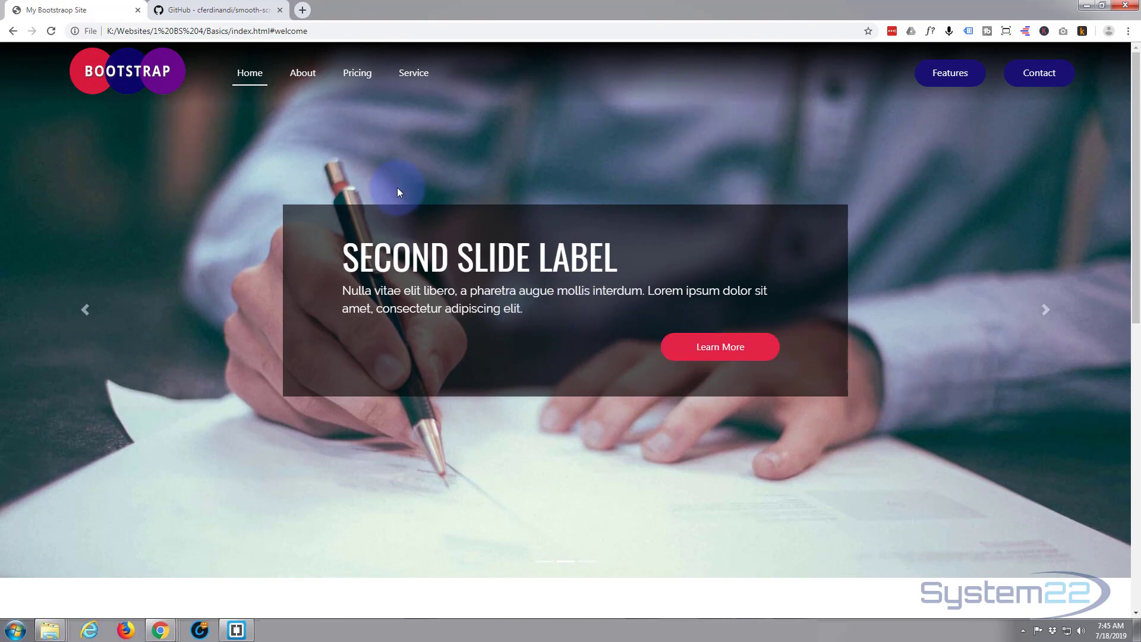
scroll(down, 3)
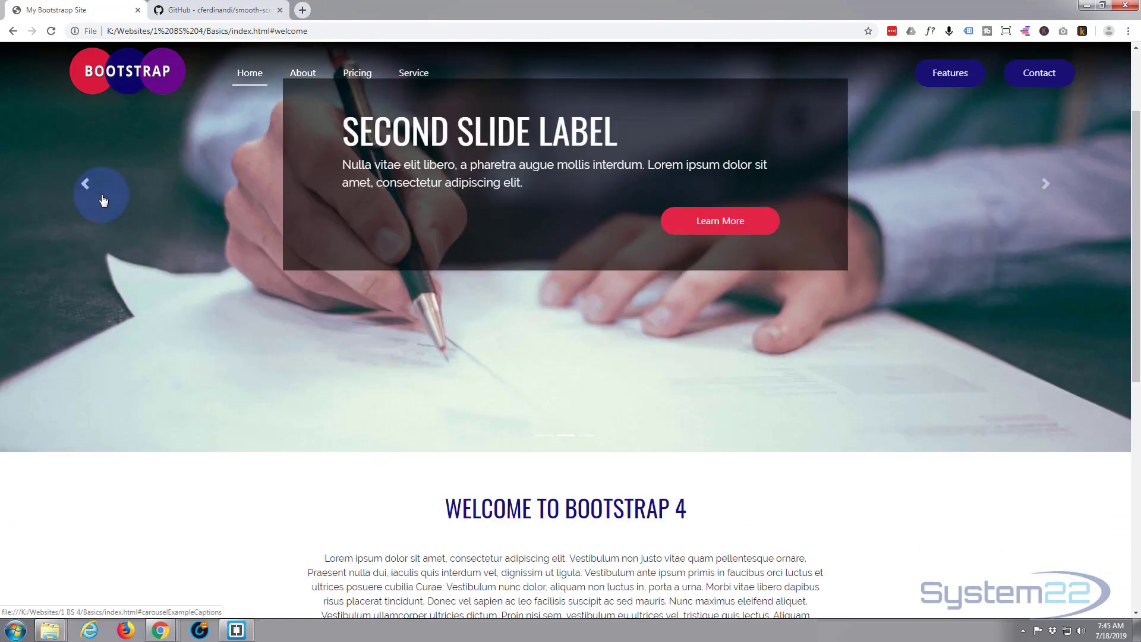
scroll(down, 3)
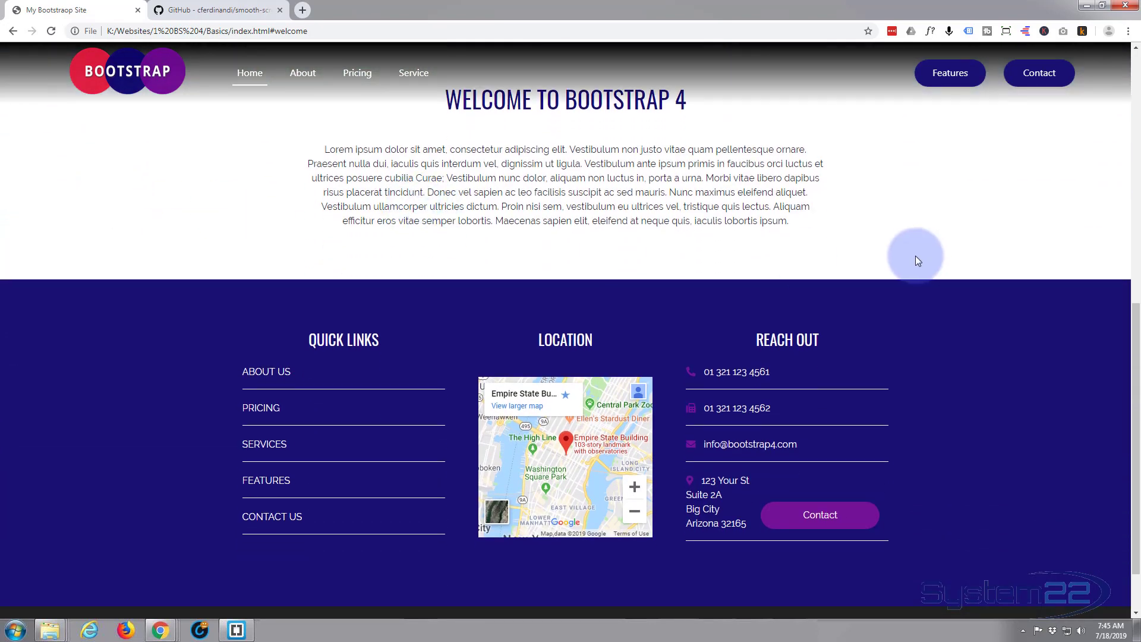
mouse_move(907, 259)
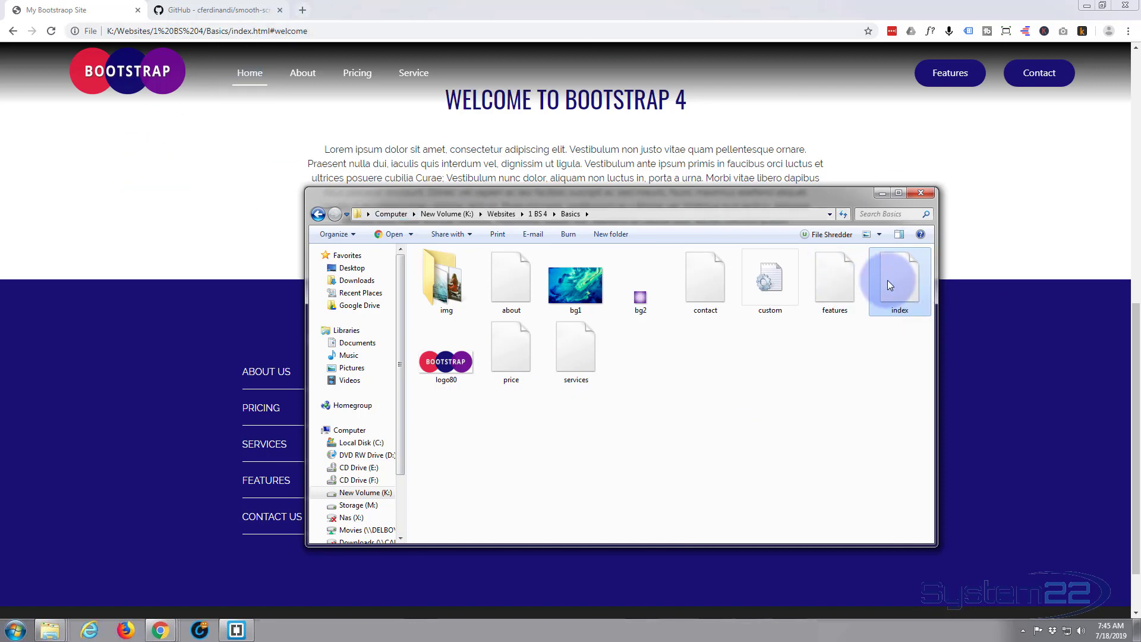
right_click(899, 283)
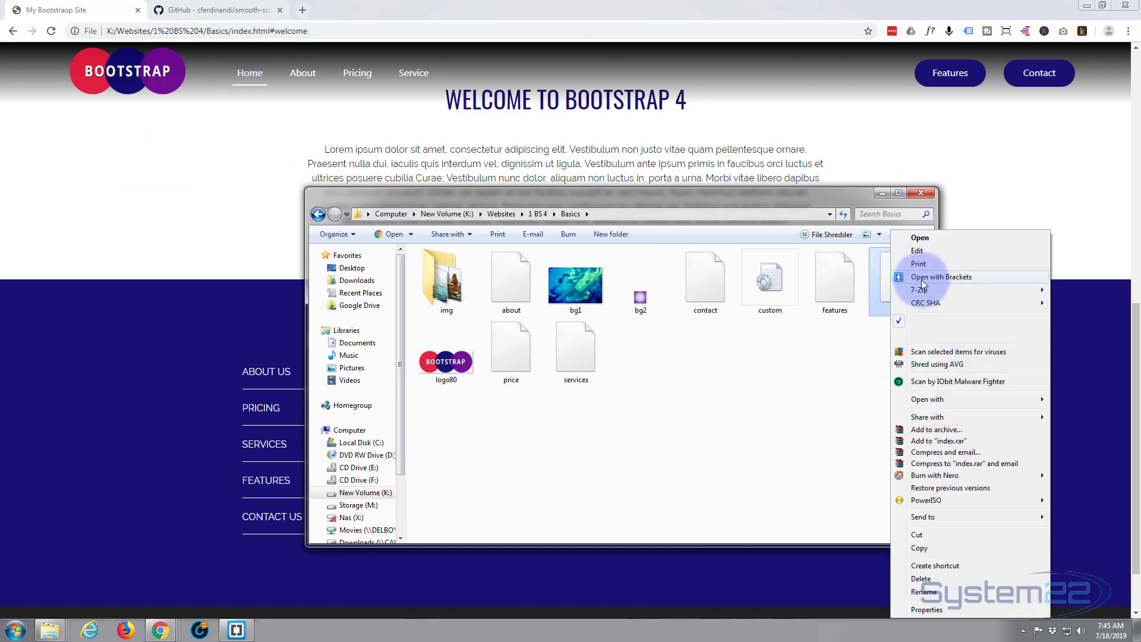
click(941, 277)
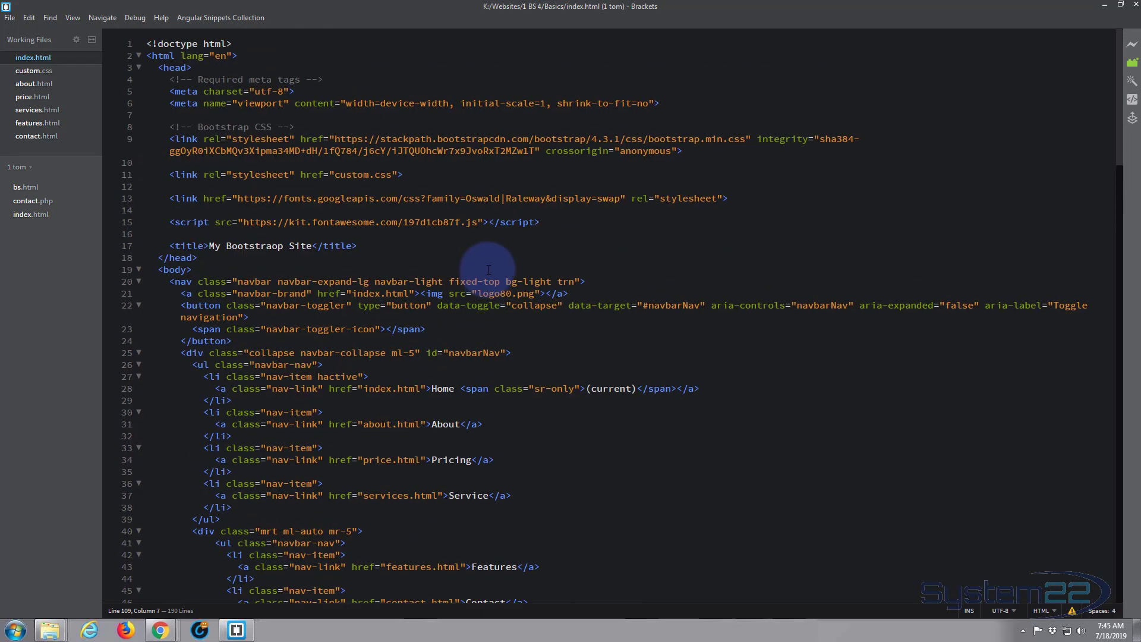
Add id="welcome" to the <section> tag above the Welcome To Bootstrap 4 heading.
scroll(down, 3)
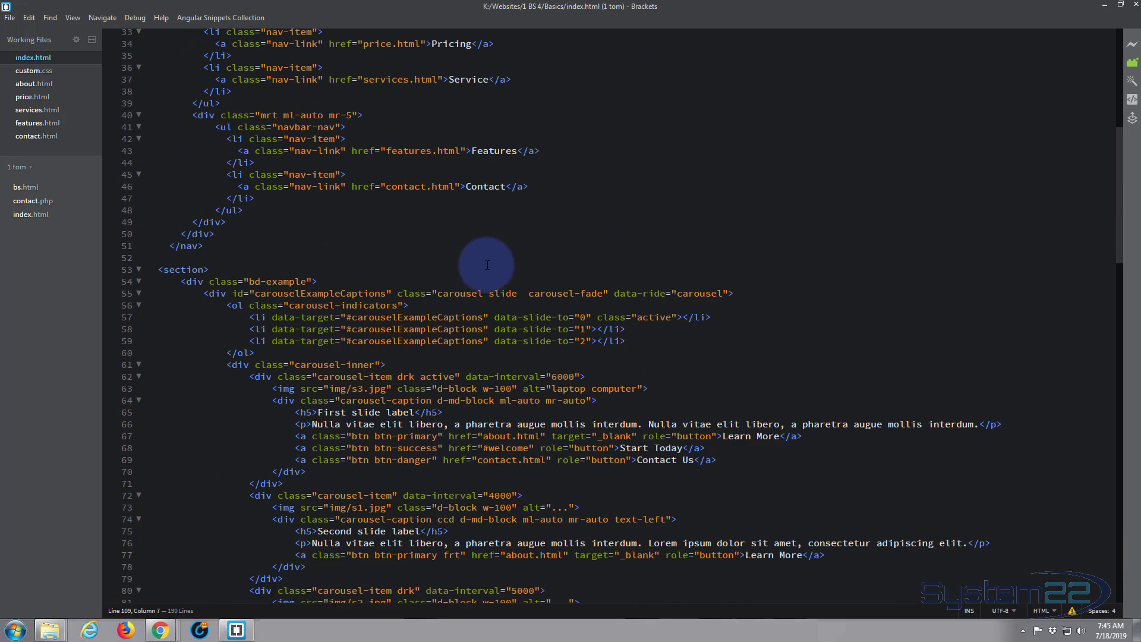
scroll(down, 3)
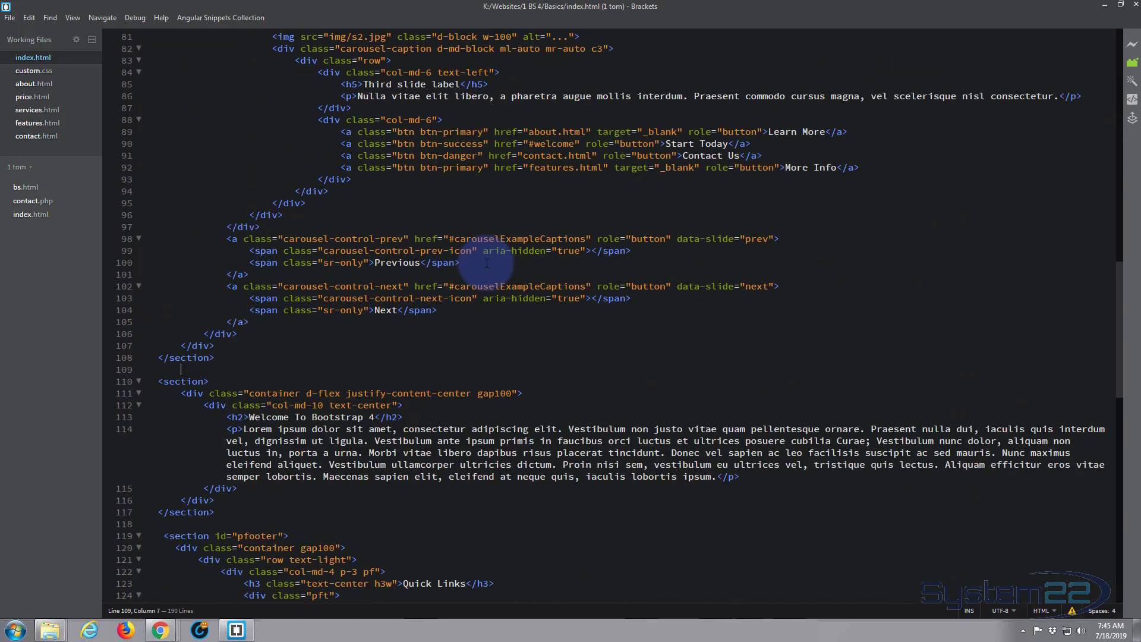
scroll(down, 3)
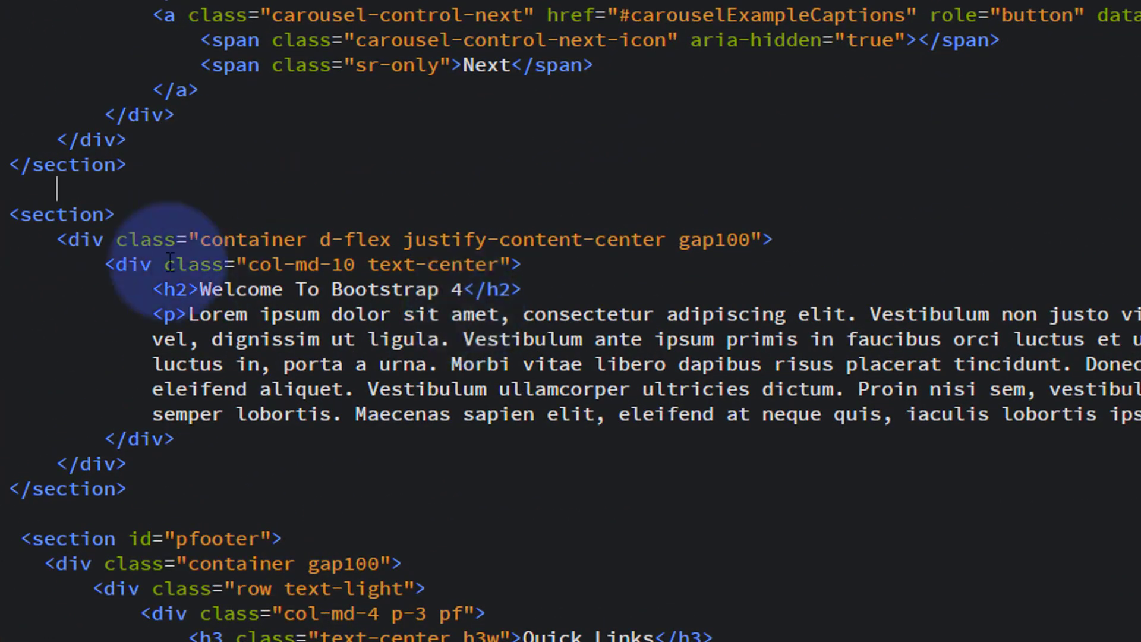
click(106, 214)
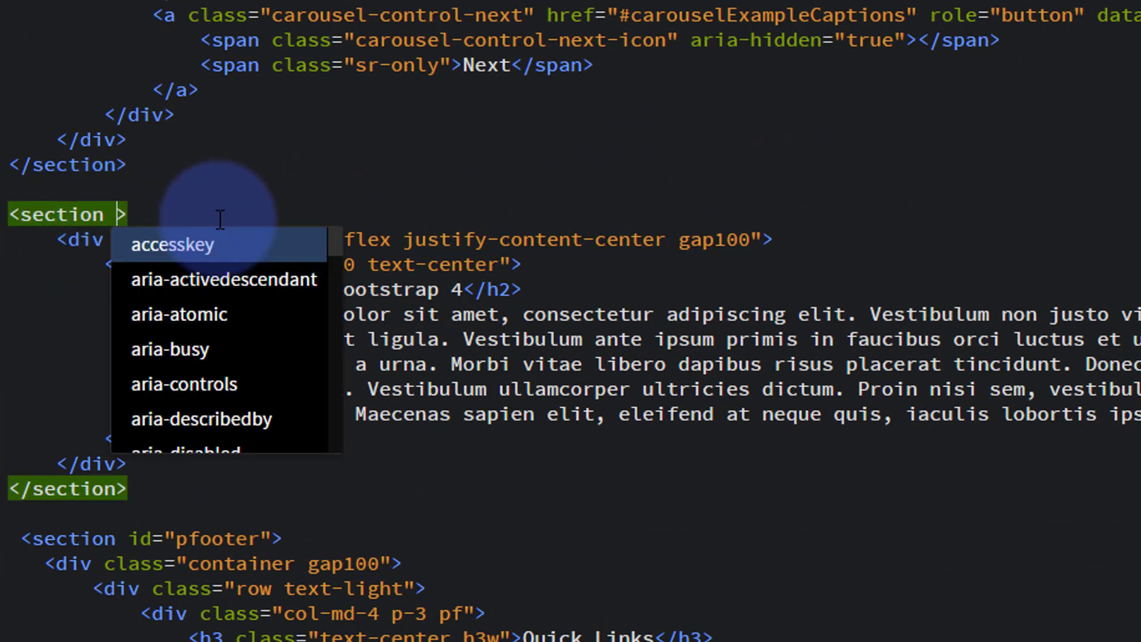
text(id=)
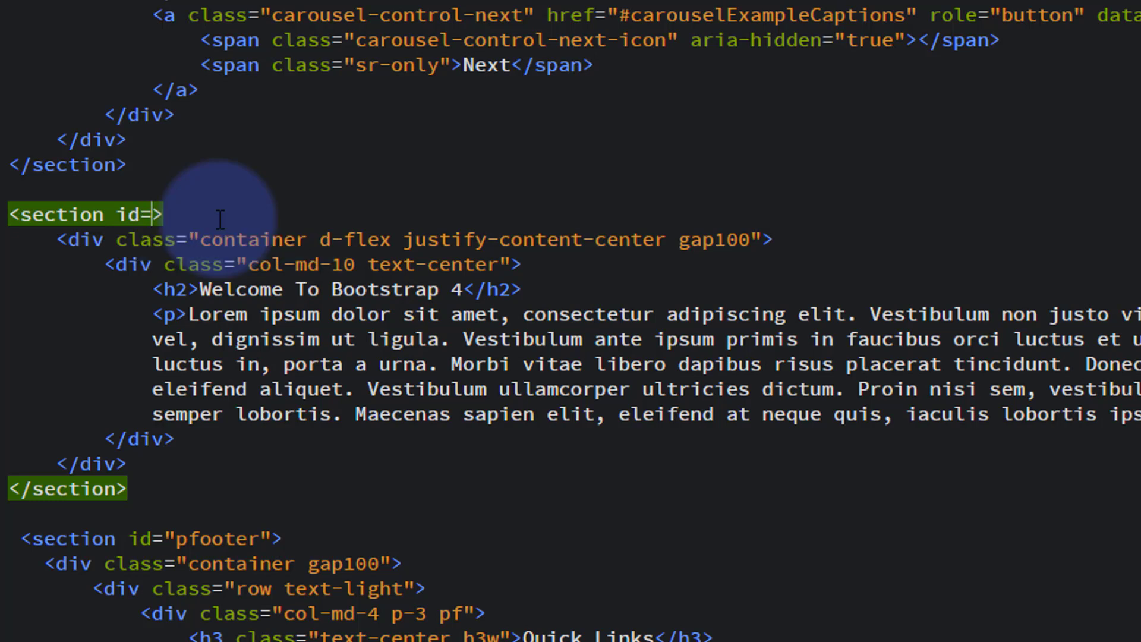
text("")
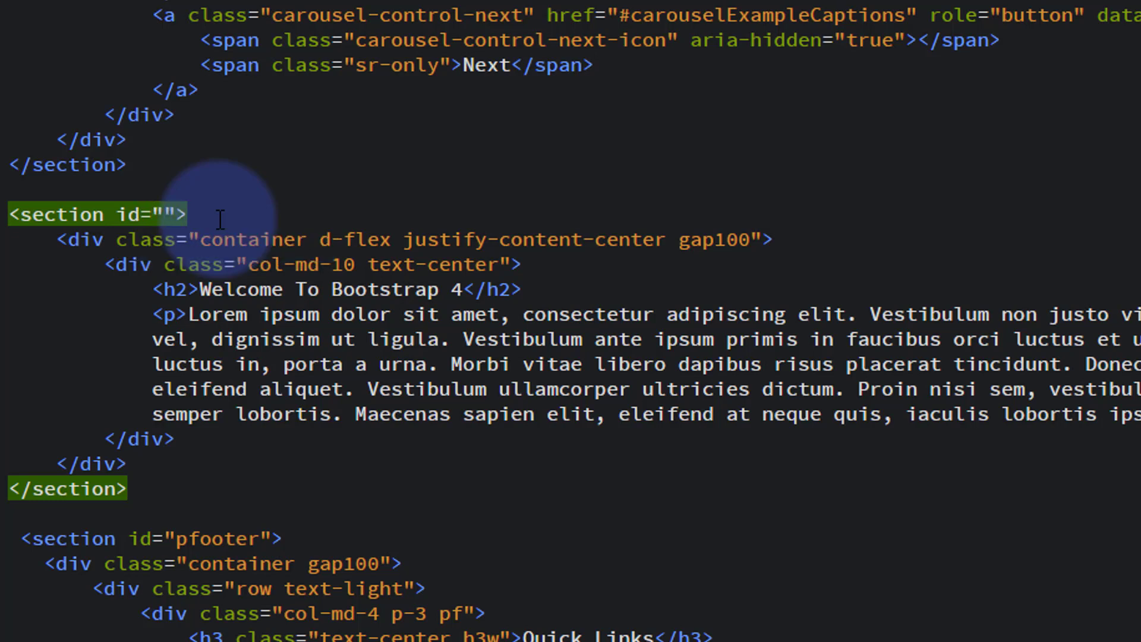
text(welco)
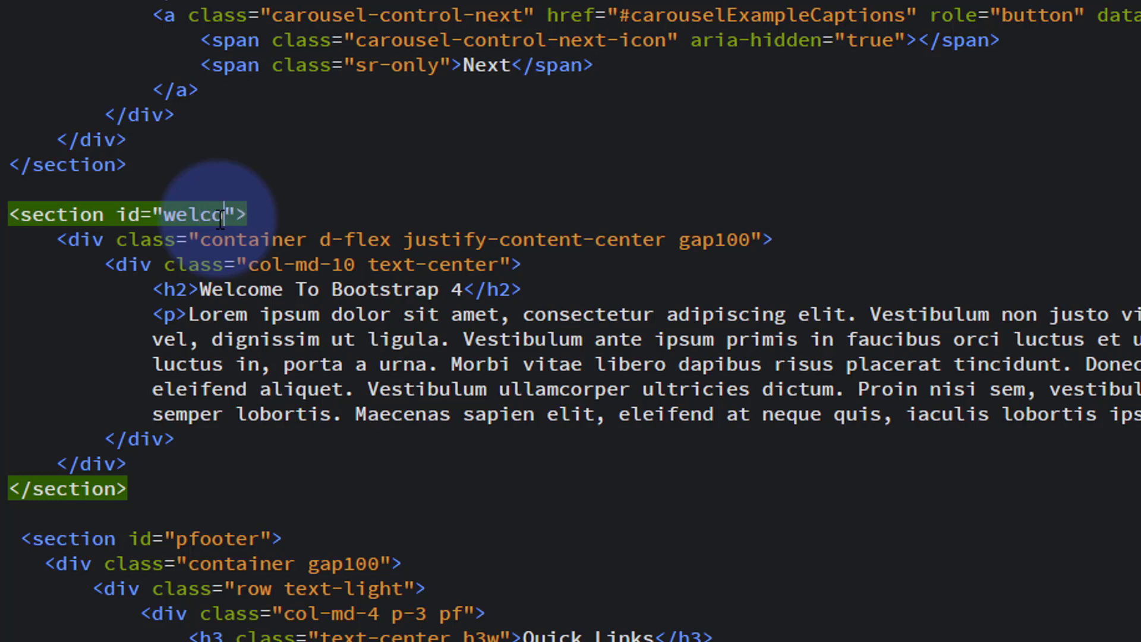
text(me)
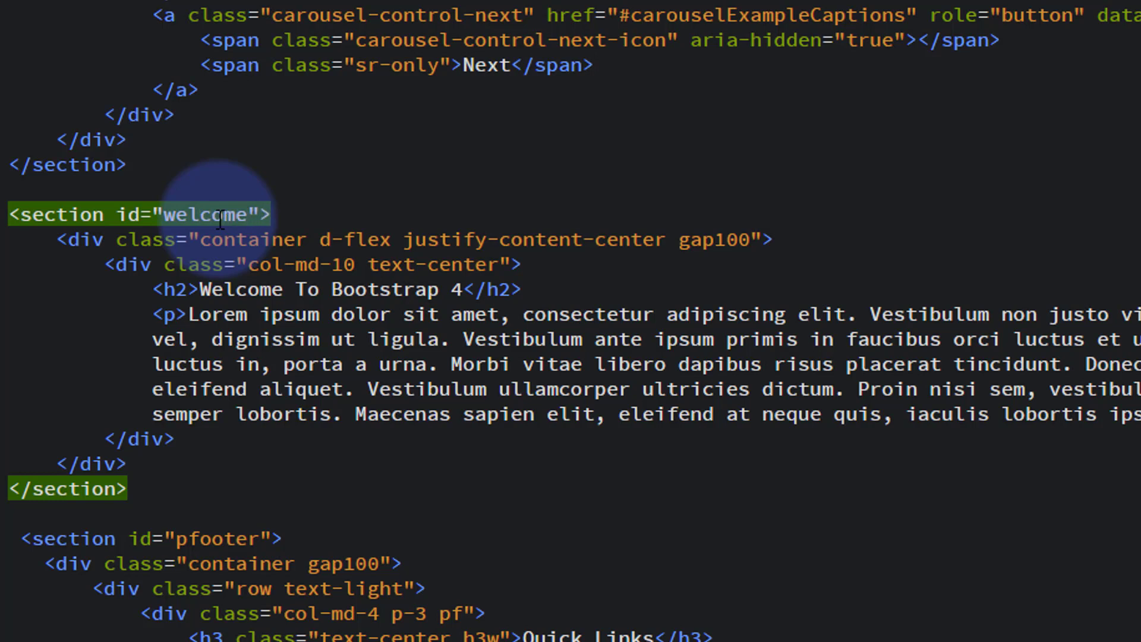
click(203, 224)
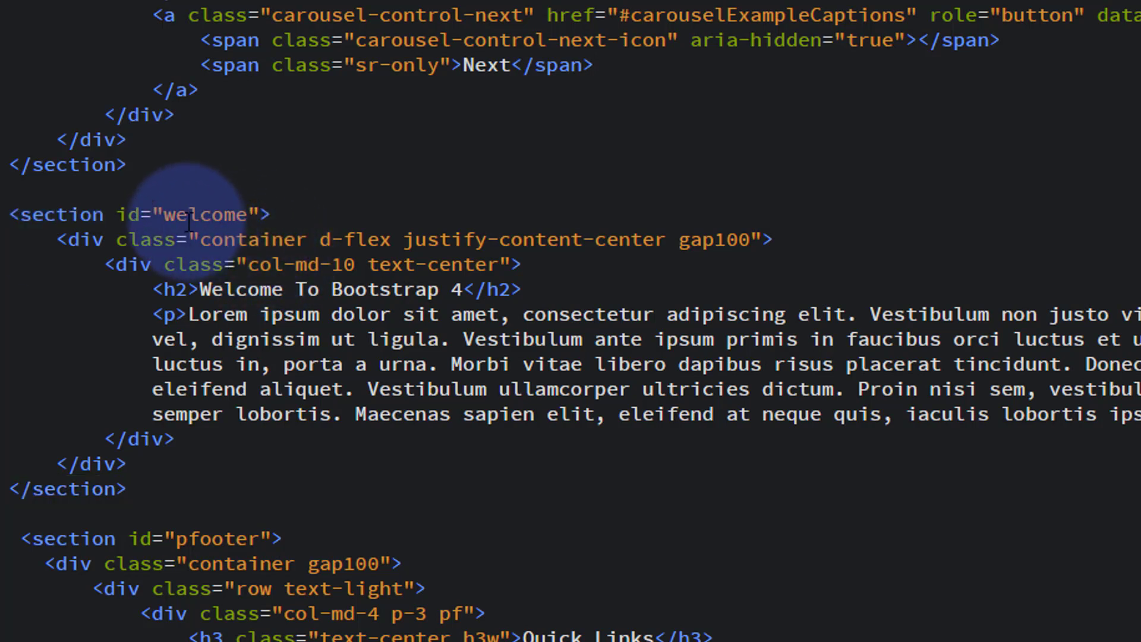
mouse_move(292, 236)
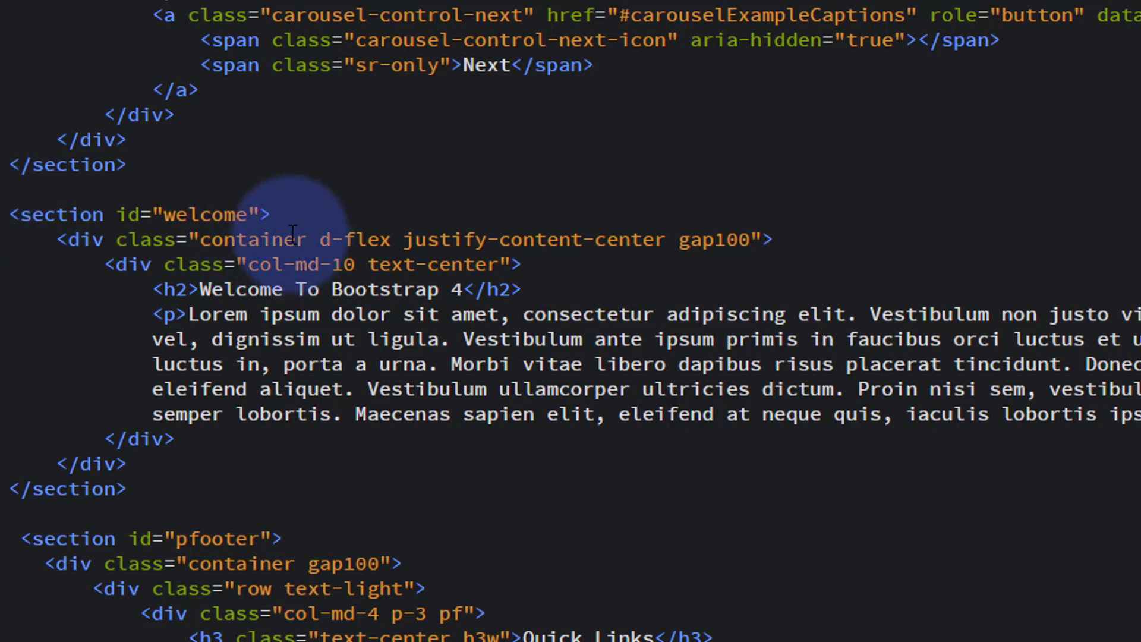
scroll(up, 3)
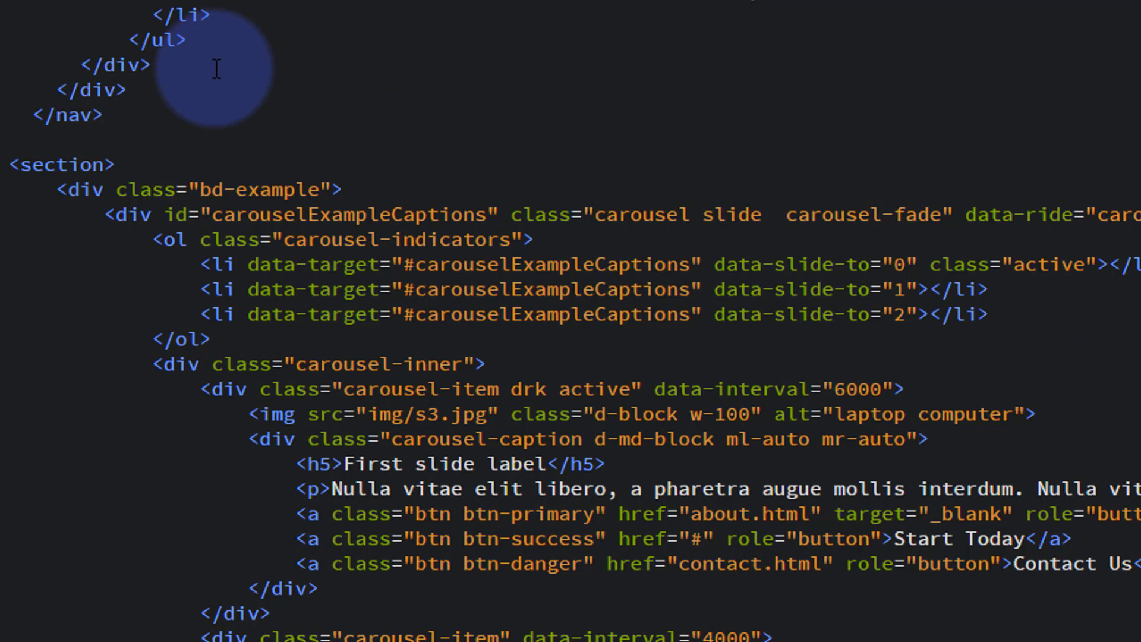
Change the first carousel slide's Start Today href from "#" to "#welcome".
scroll(down, 3)
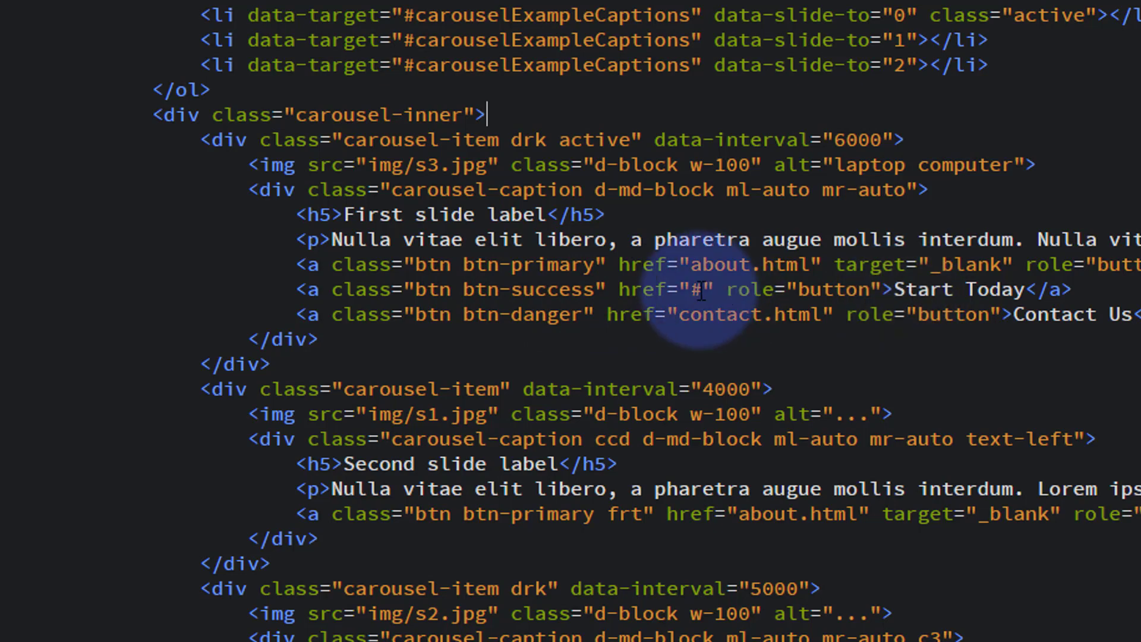
scroll(down, 3)
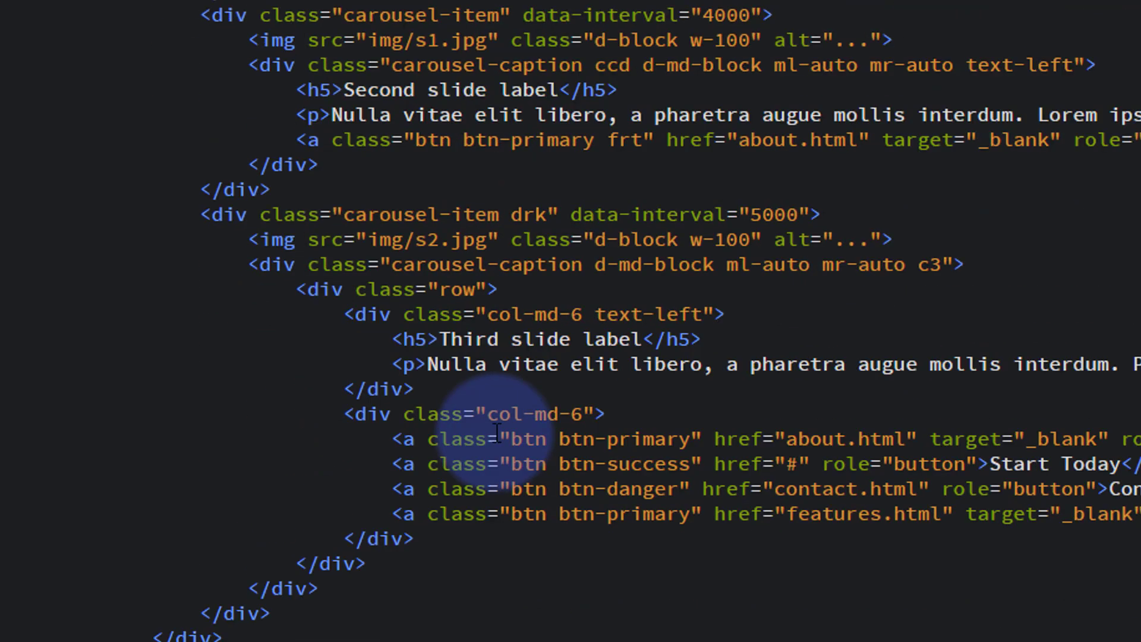
scroll(down, 3)
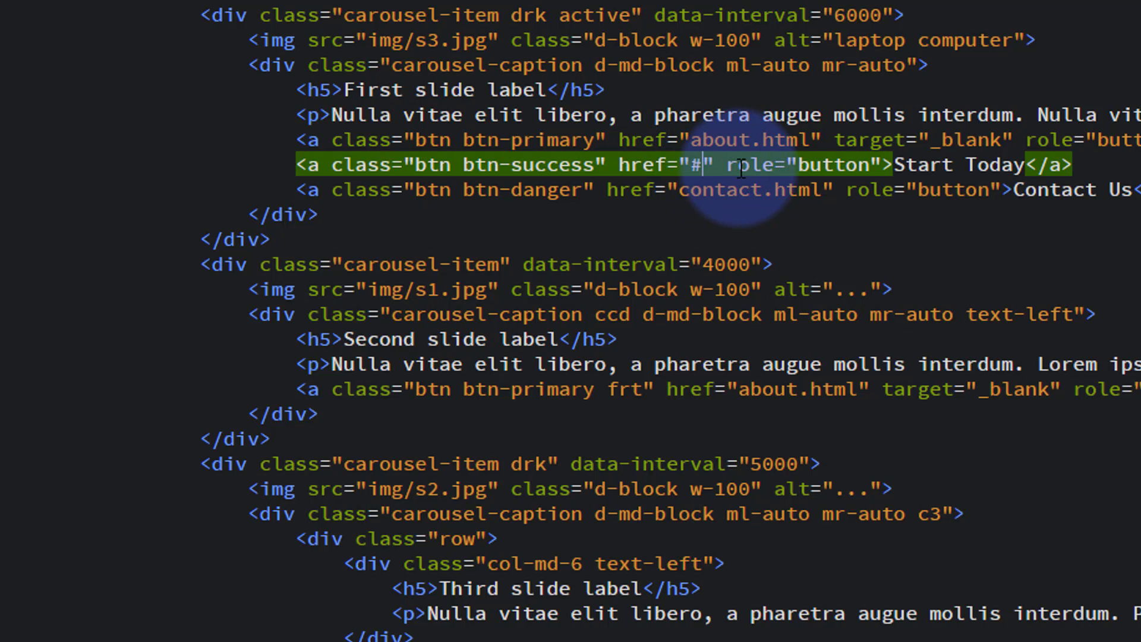
text(welcome)
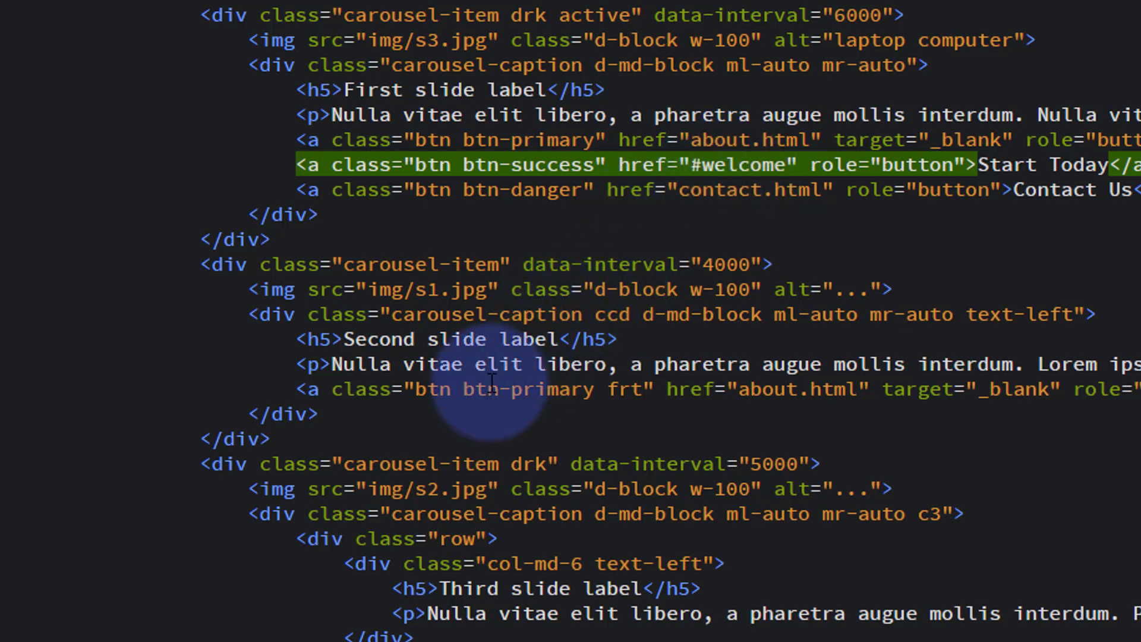
mouse_move(733, 504)
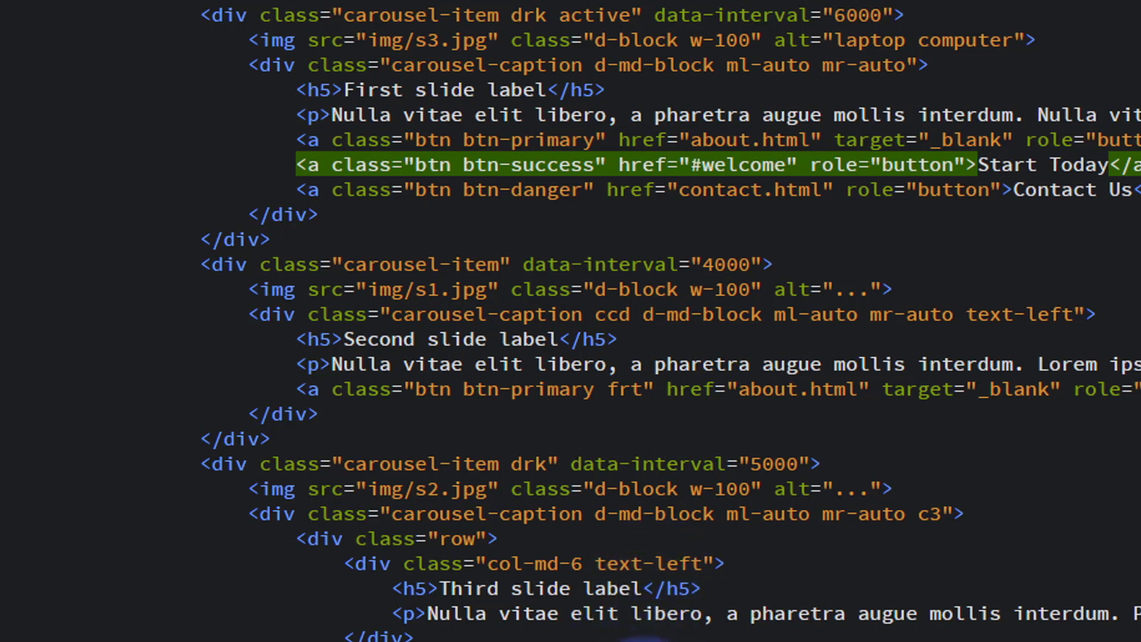
Change the third carousel slide's Start Today href from "#" to "#welcome".
scroll(down, 3)
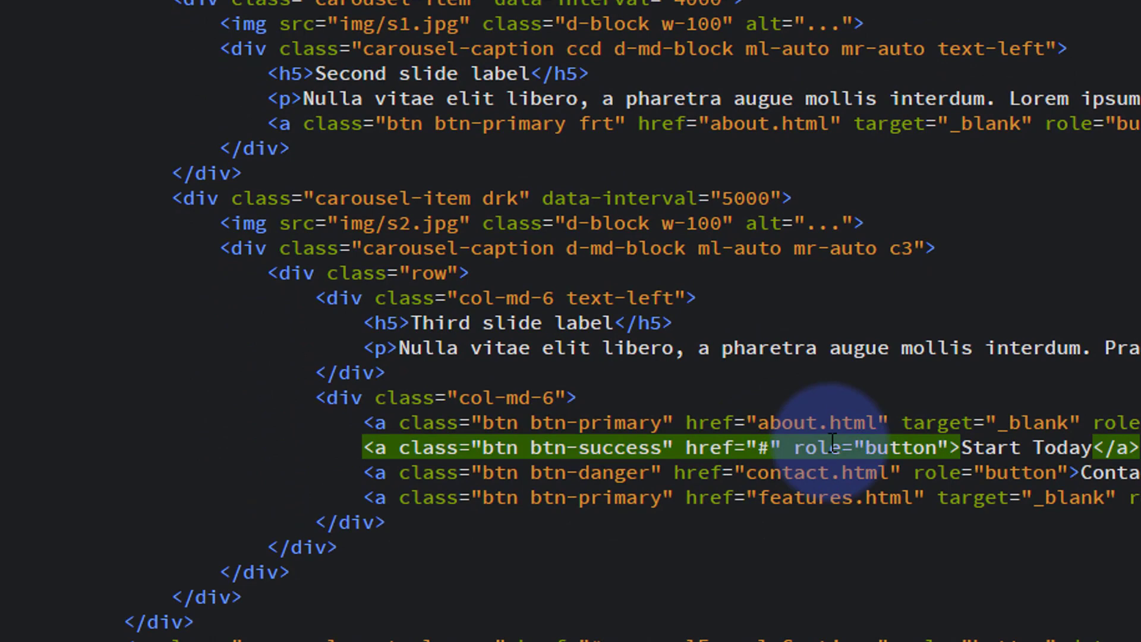
text(wel)
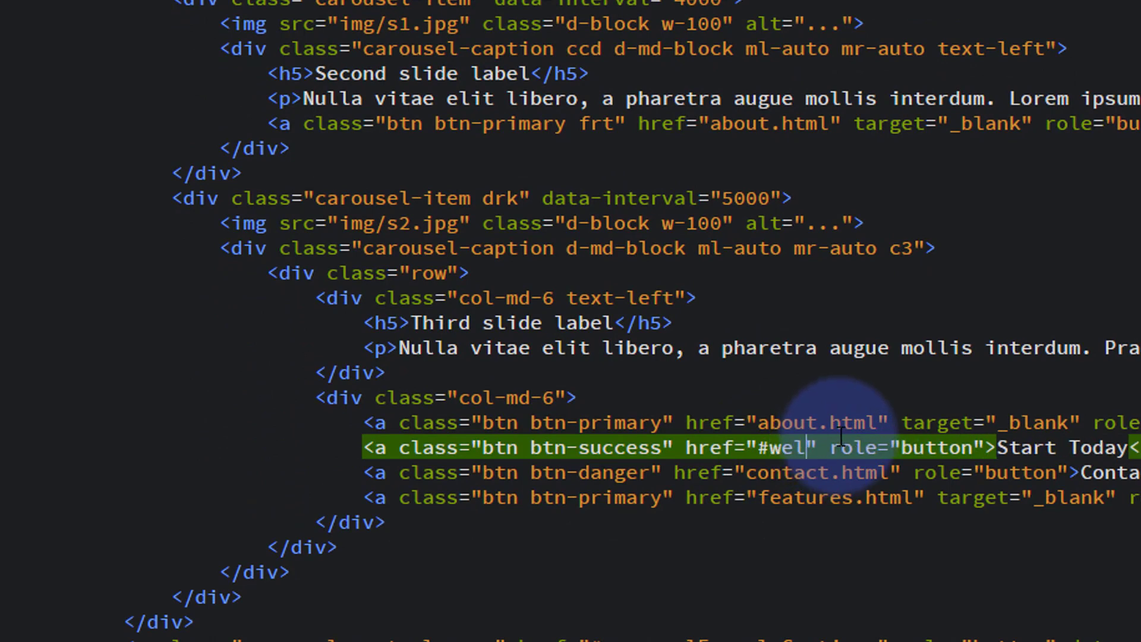
text(com)
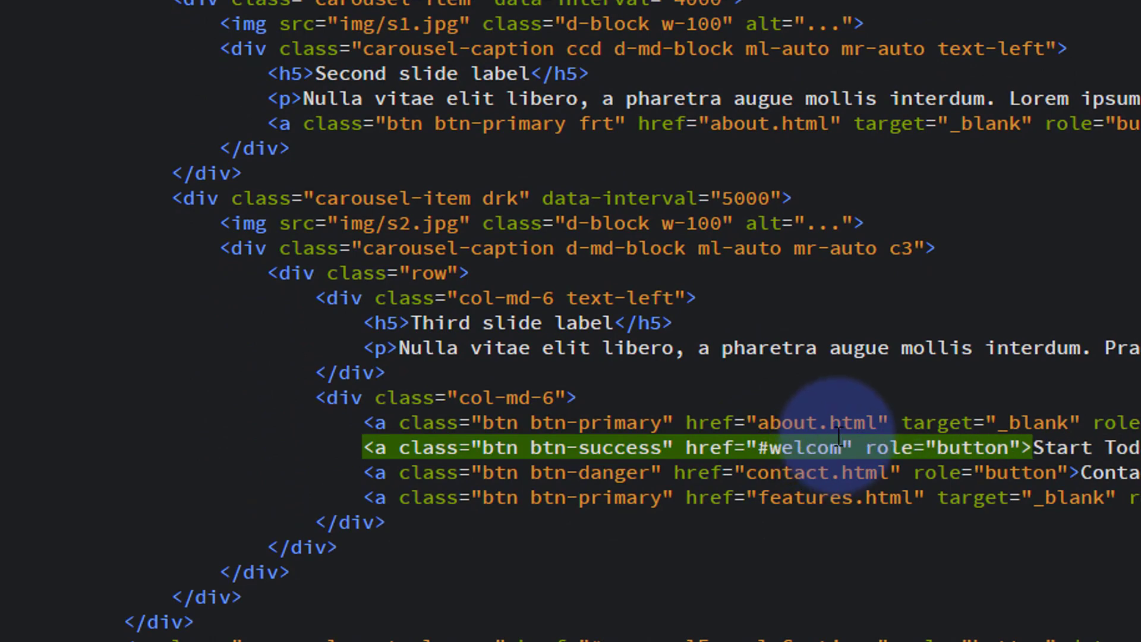
text(e)
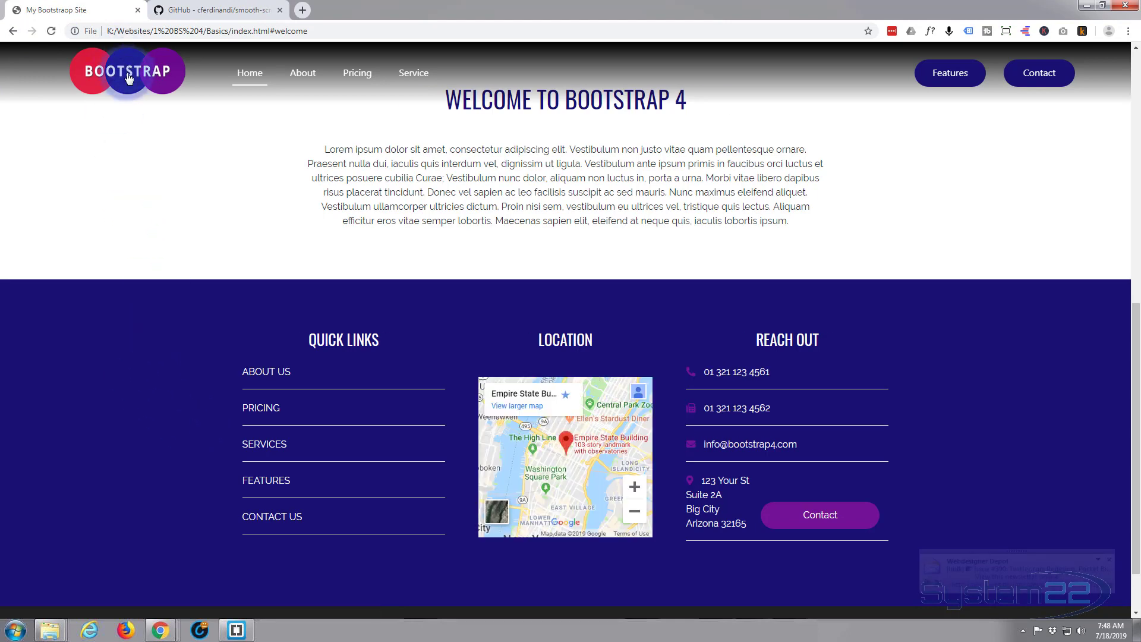
Test the Start Today jump to the welcome section, then switch to the Smooth Scroll GitHub tab.
click(250, 73)
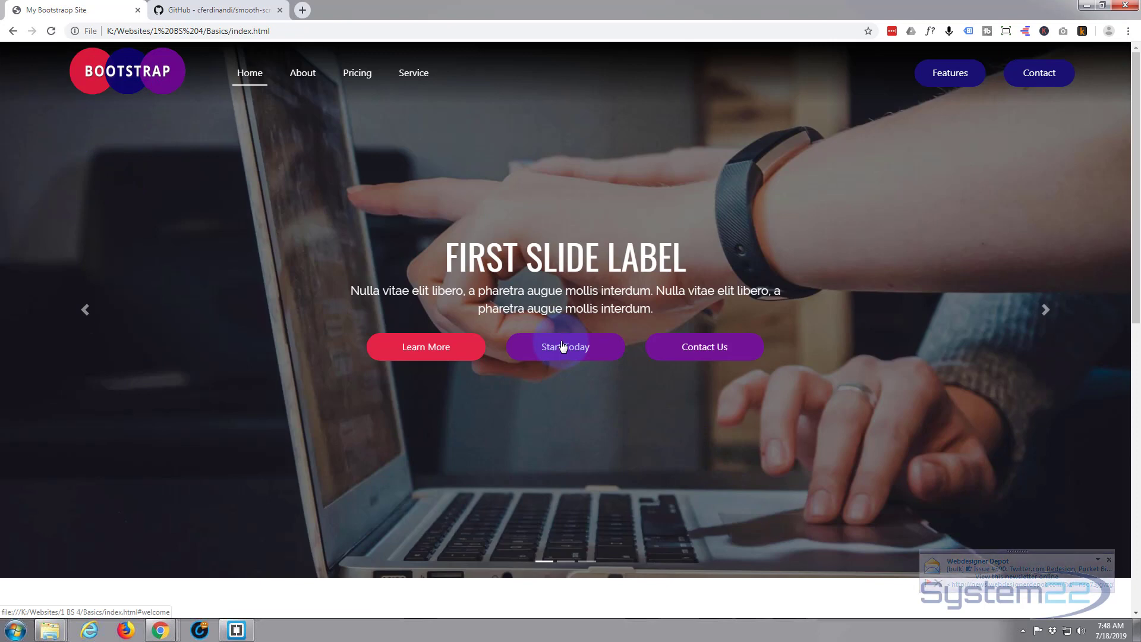
mouse_move(663, 347)
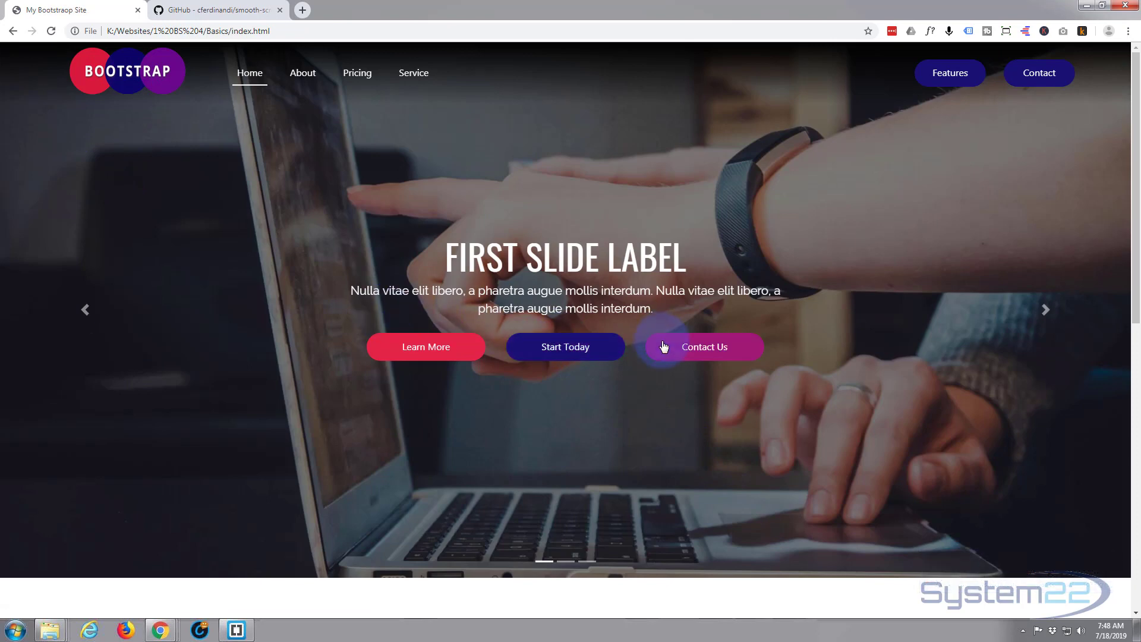
click(704, 347)
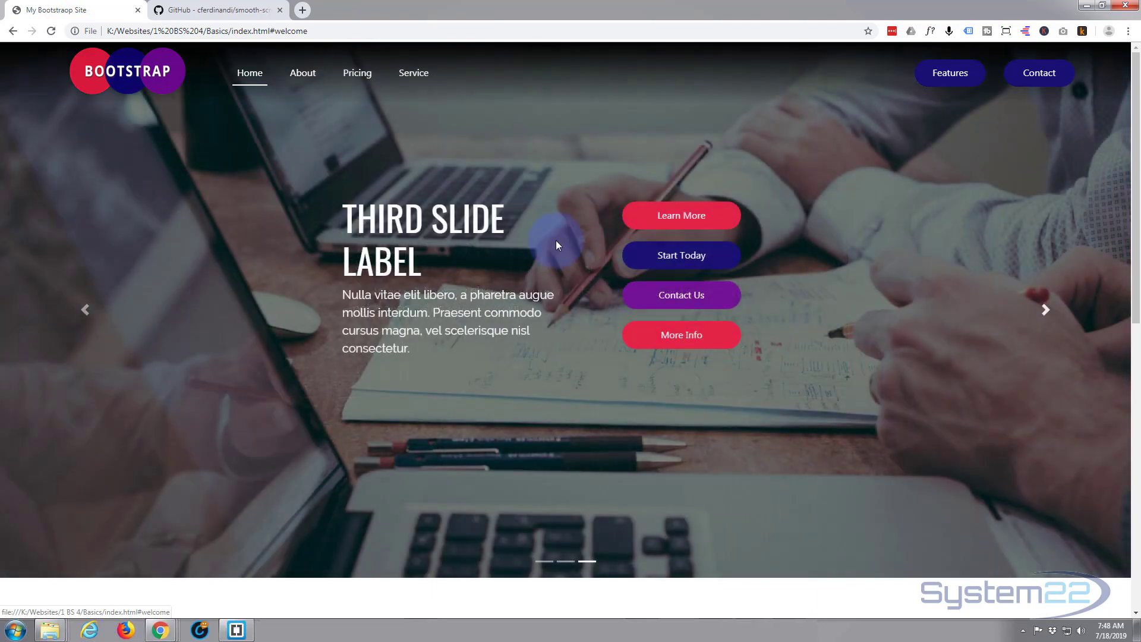
mouse_move(673, 261)
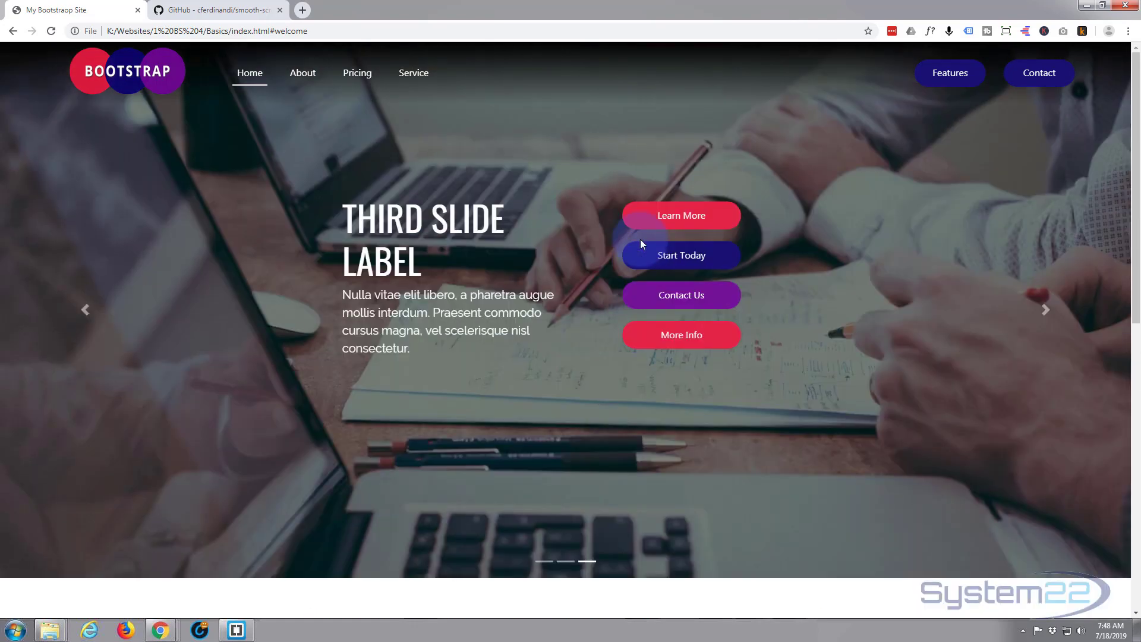
scroll(down, 3)
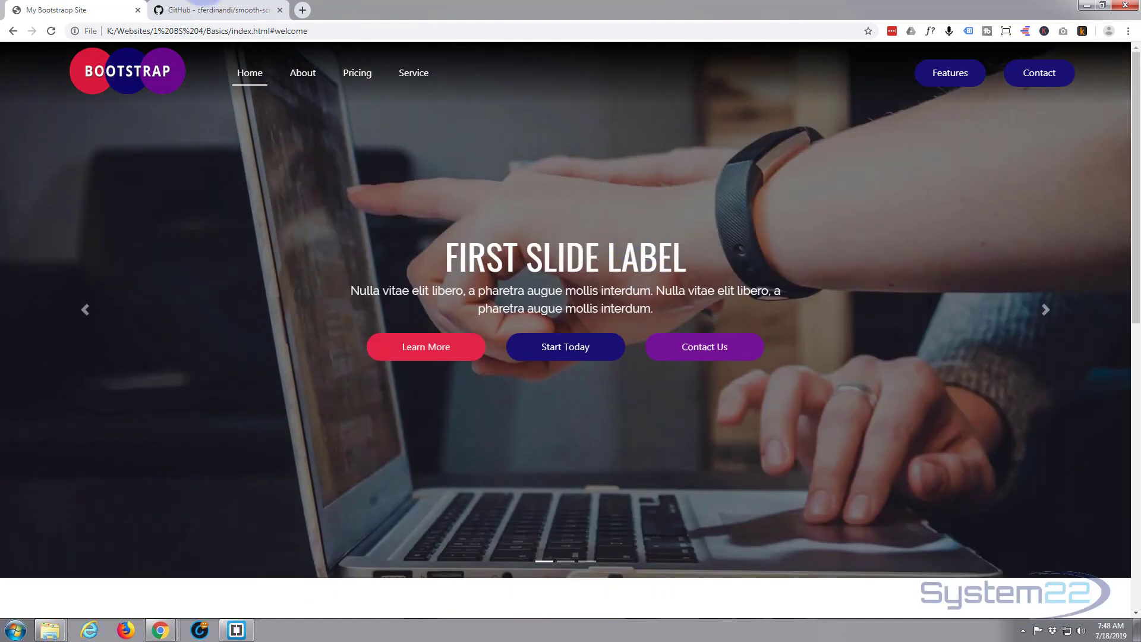
click(226, 10)
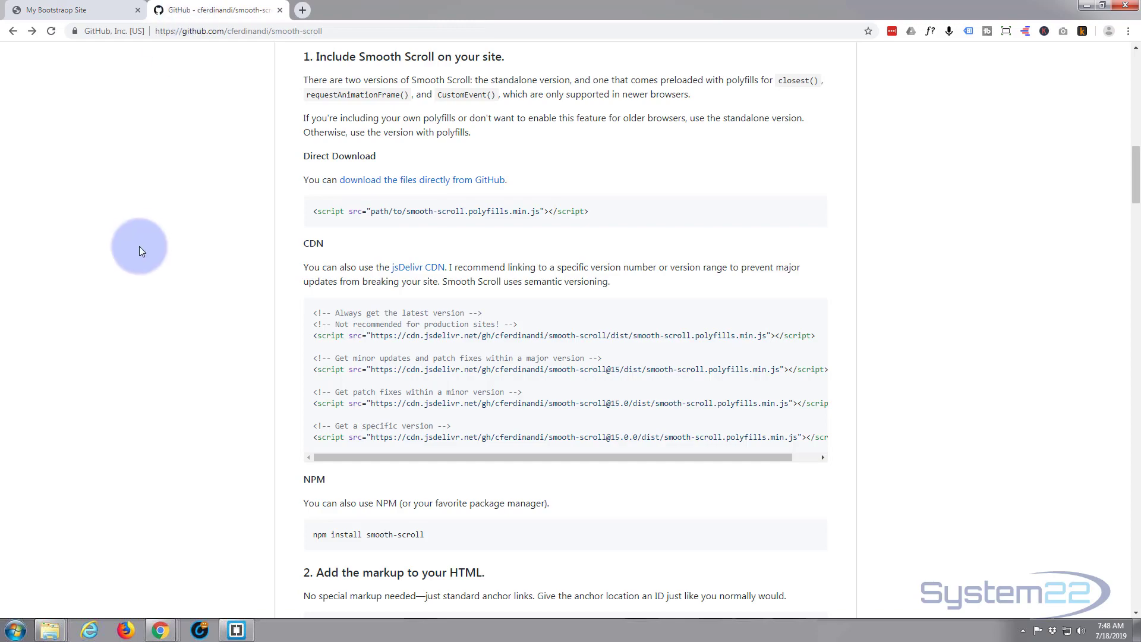
Scroll the README to the CDN section with the jsDelivr latest-version script tag.
scroll(up, 3)
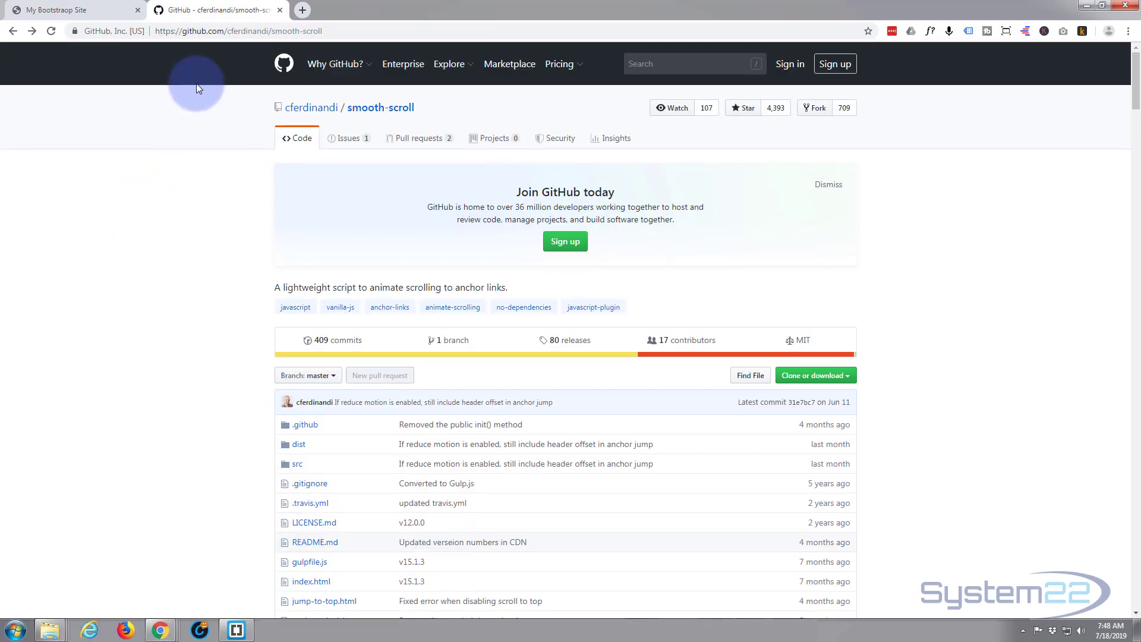
scroll(down, 3)
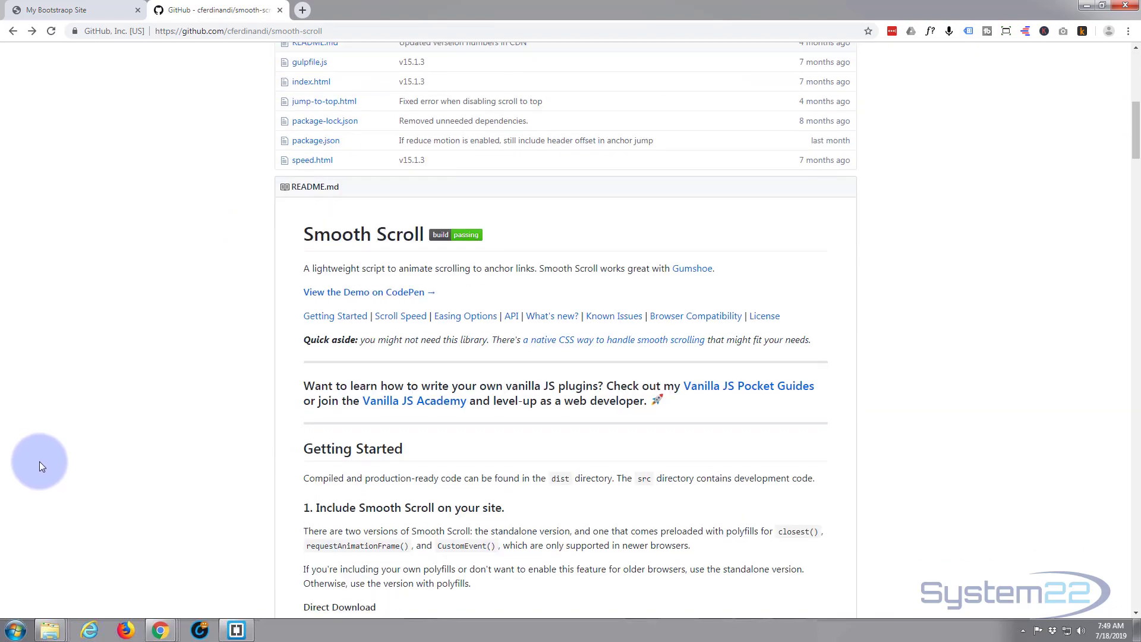
scroll(down, 3)
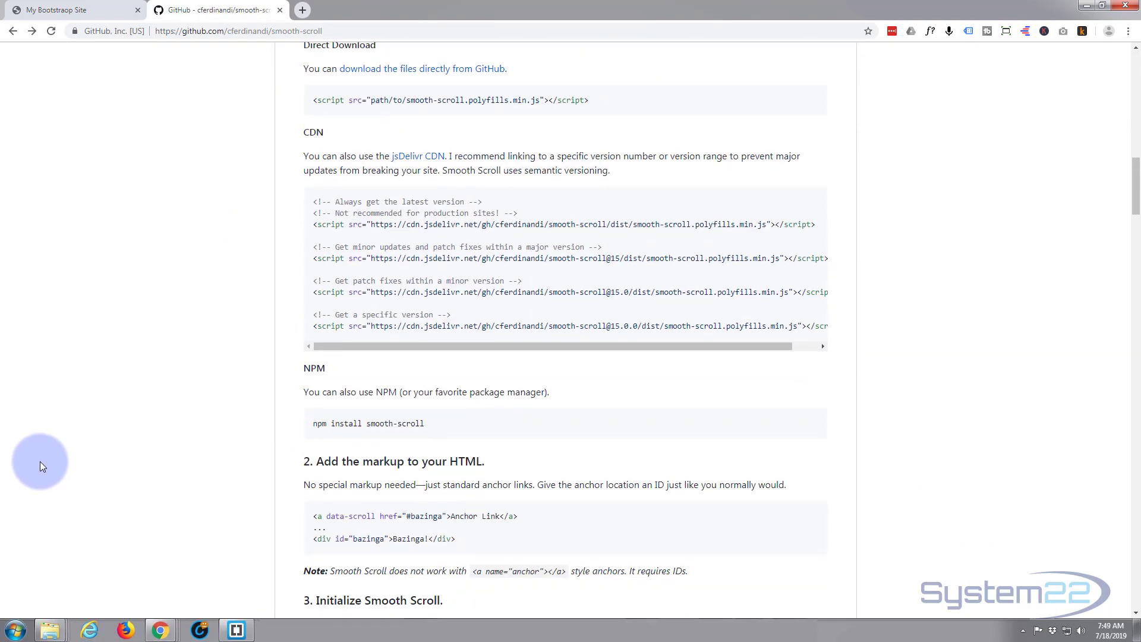
scroll(down, 3)
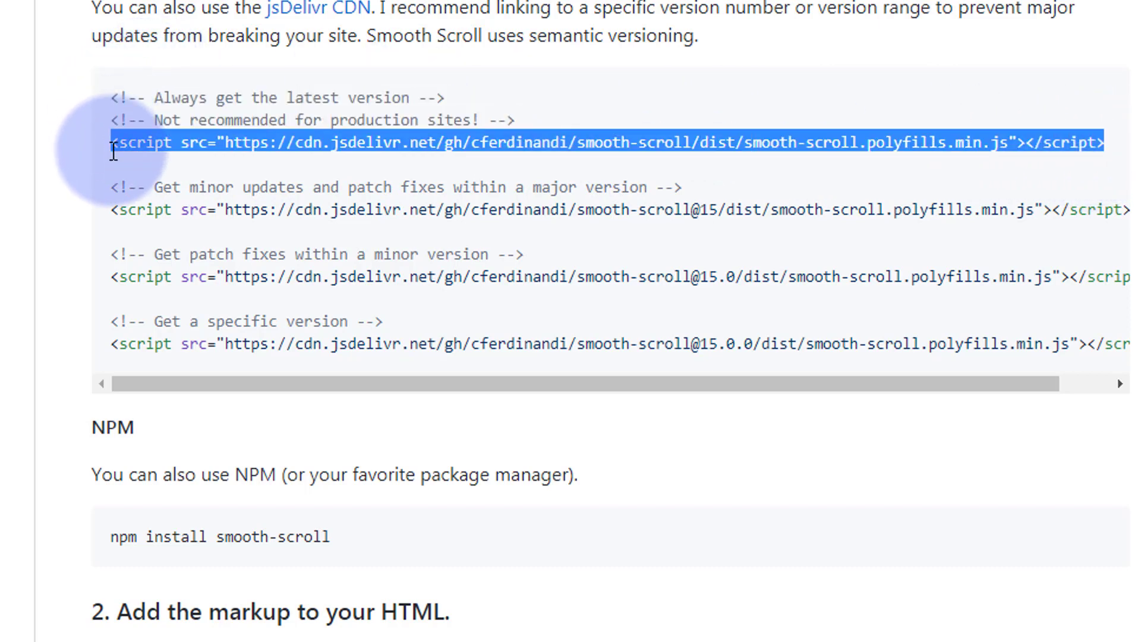
mouse_move(147, 181)
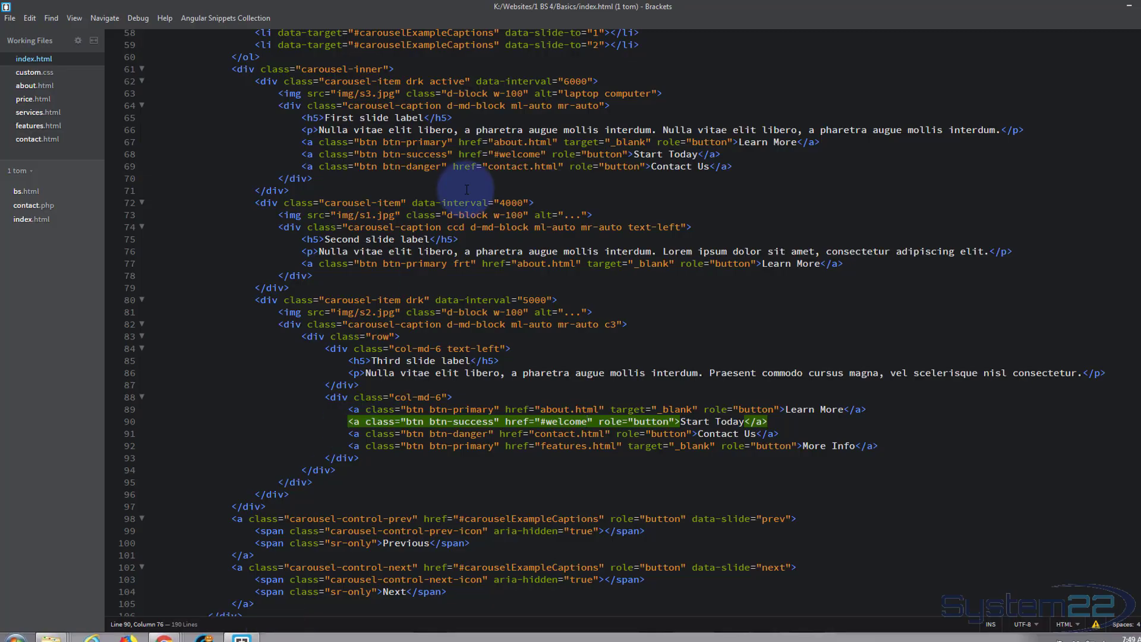
Insert the copied Smooth Scroll CDN script after bootstrap.min.js in the footer scripts.
scroll(down, 3)
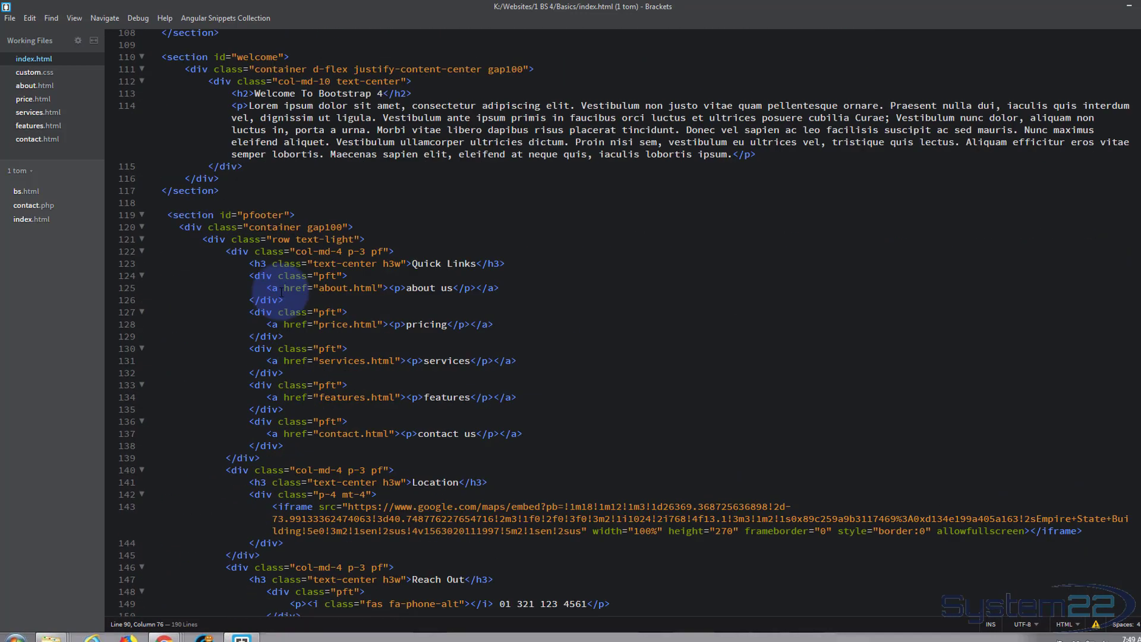
scroll(down, 3)
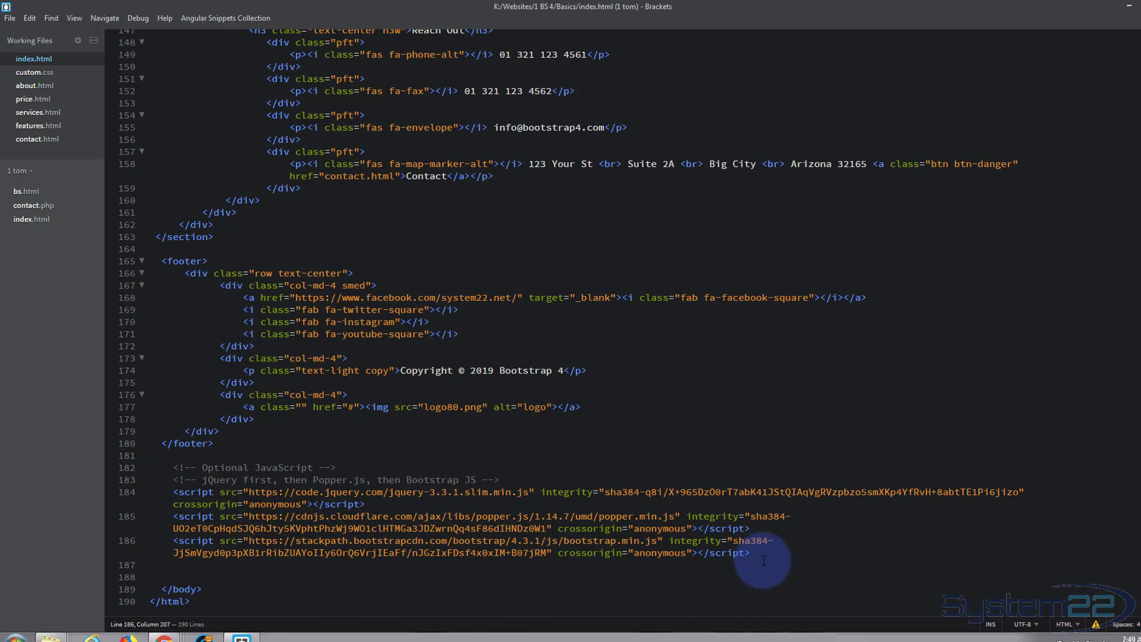
key(Enter)
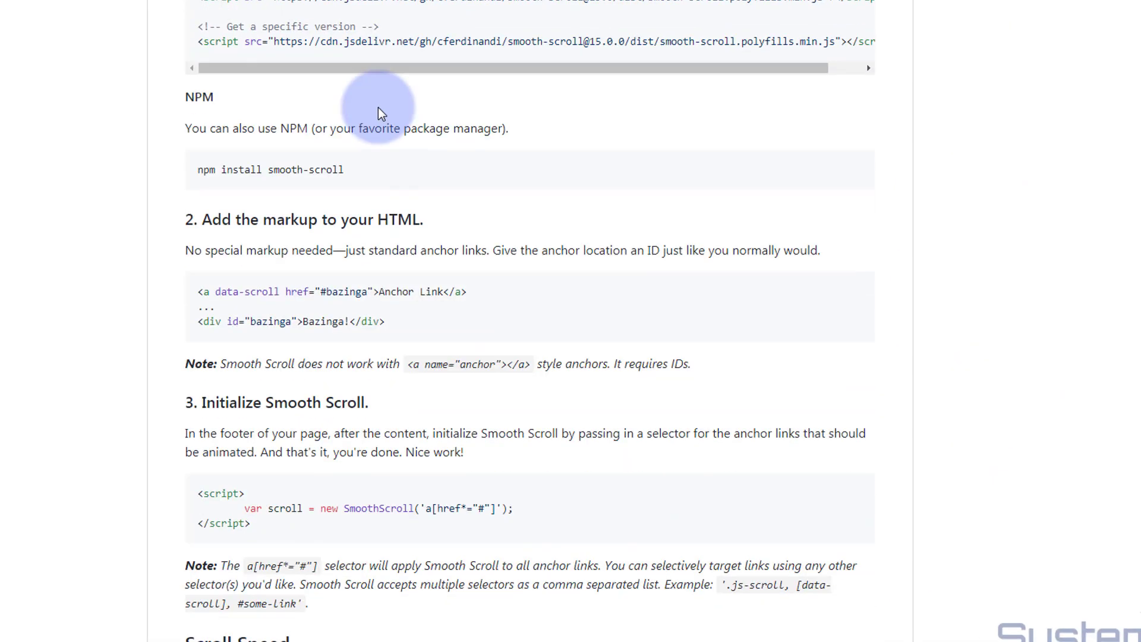
Select the Initialize Smooth Scroll <script> block in the README for copying.
scroll(down, 3)
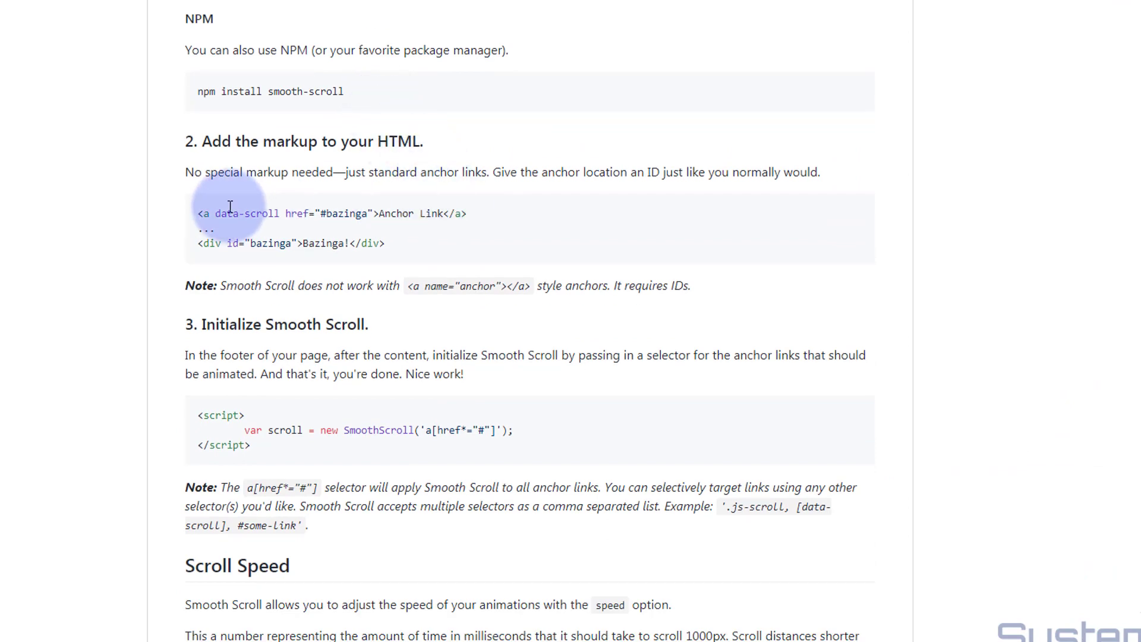
mouse_move(305, 236)
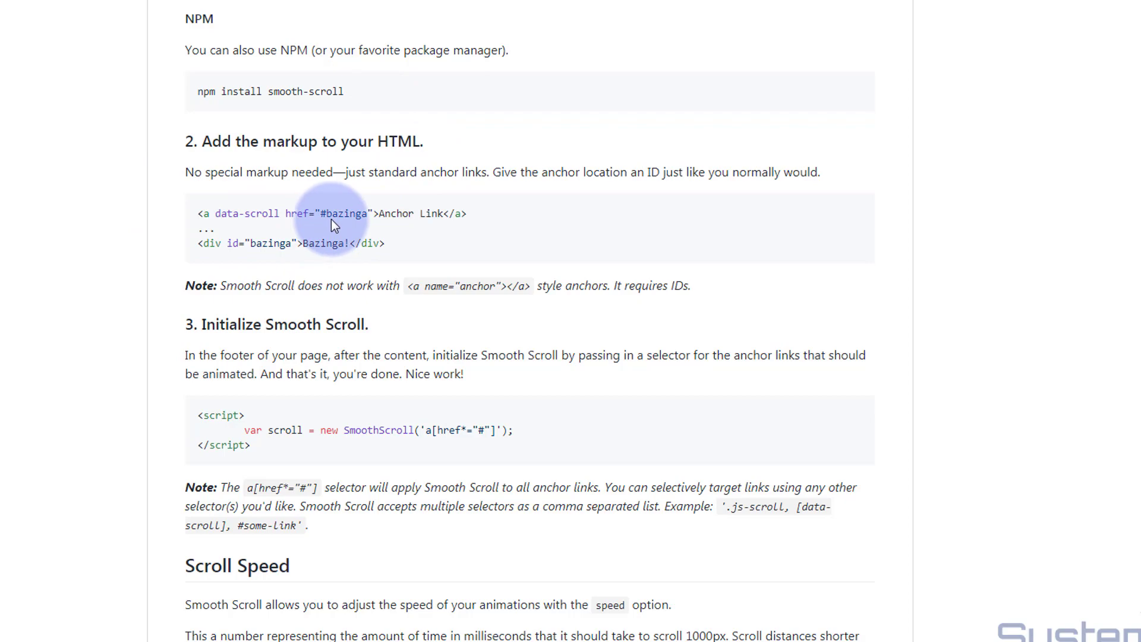
scroll(down, 3)
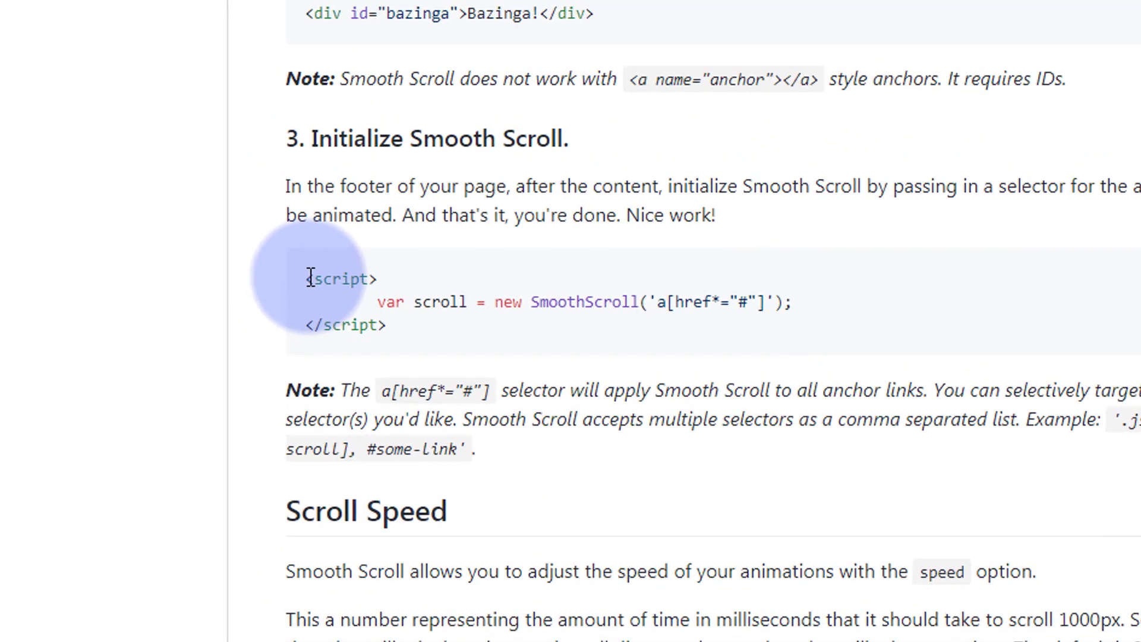
drag(312, 277, 400, 349)
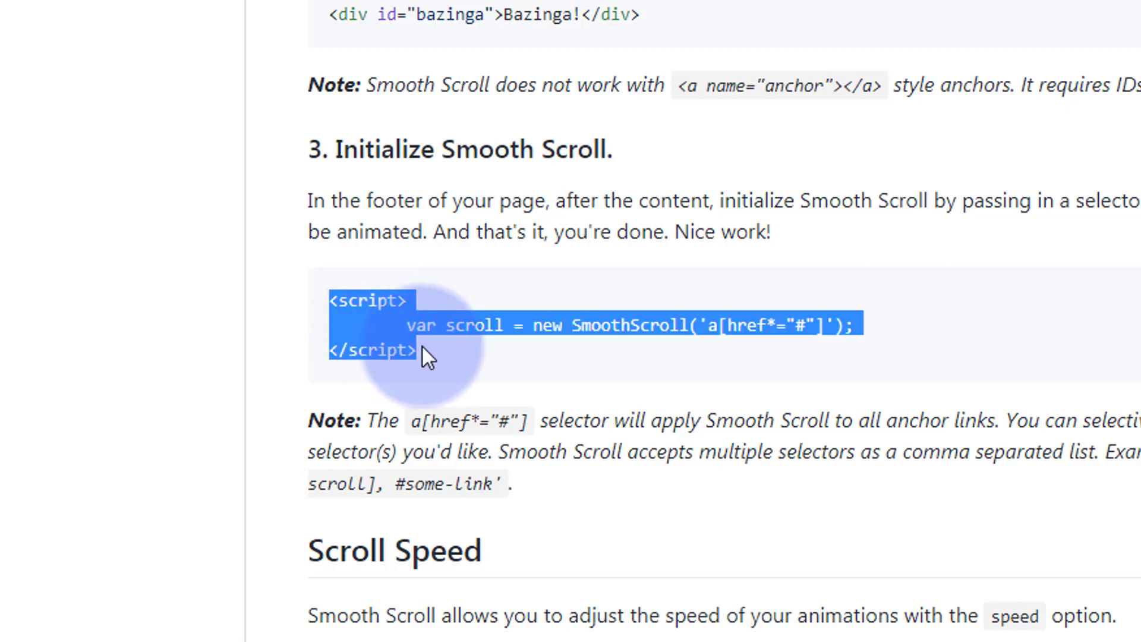
mouse_move(545, 371)
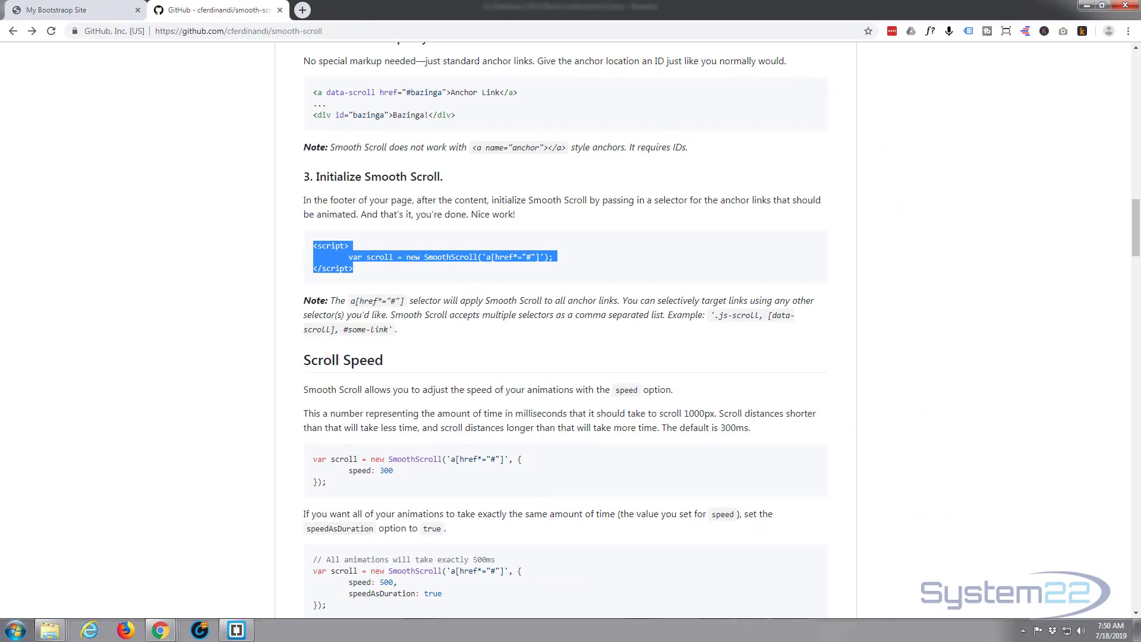
Reload My Bootstrap Site and scroll to the Welcome To Bootstrap 4 section.
click(69, 7)
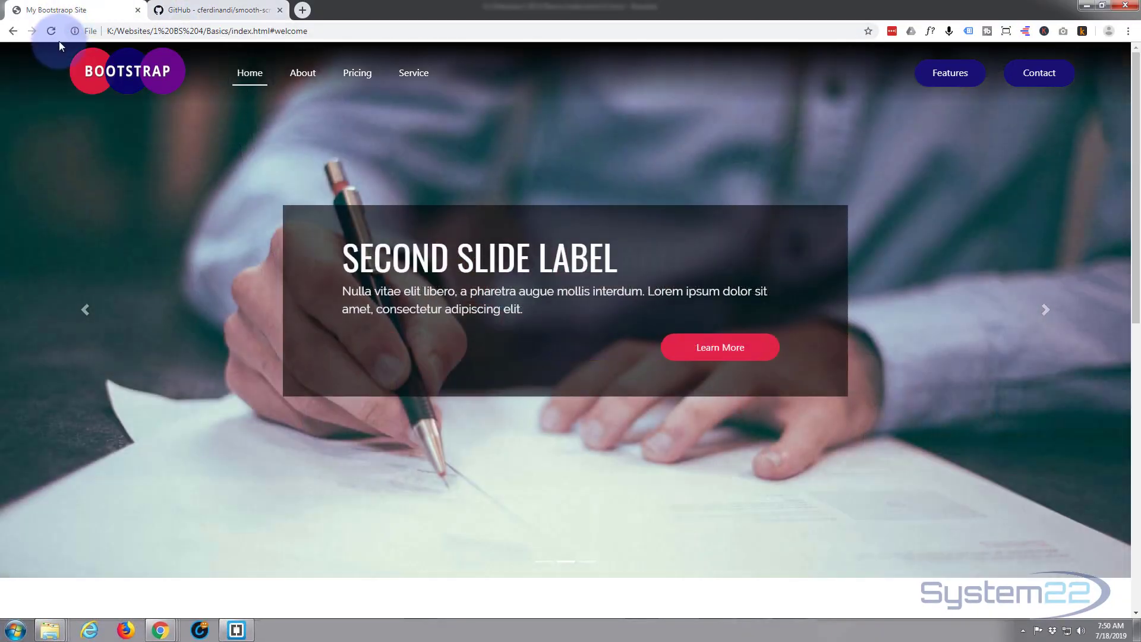
click(50, 31)
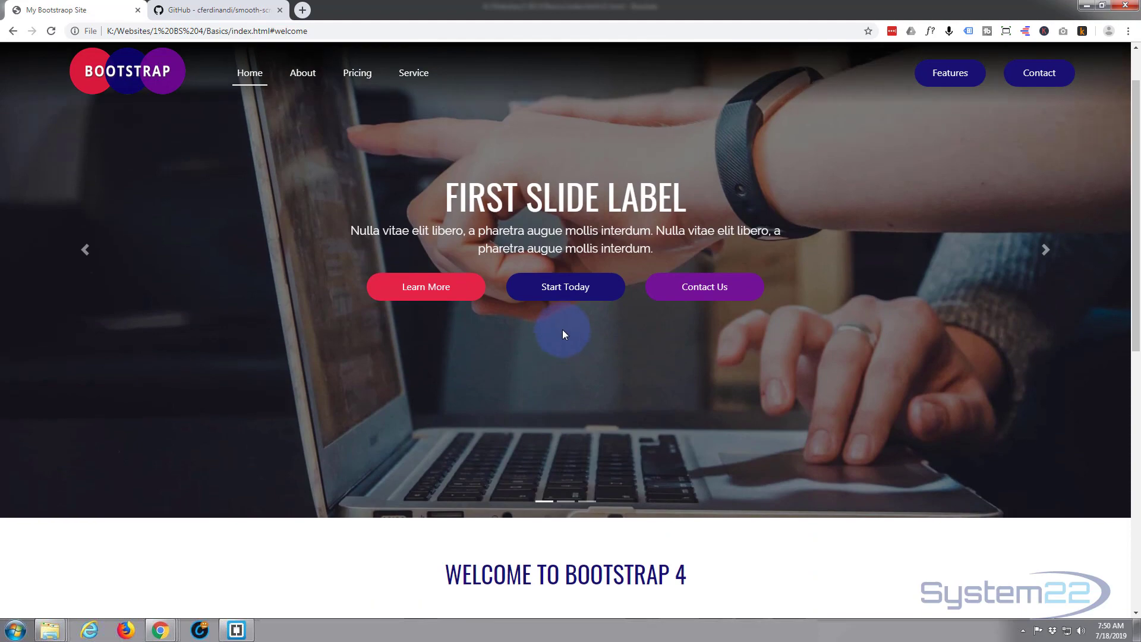
scroll(down, 3)
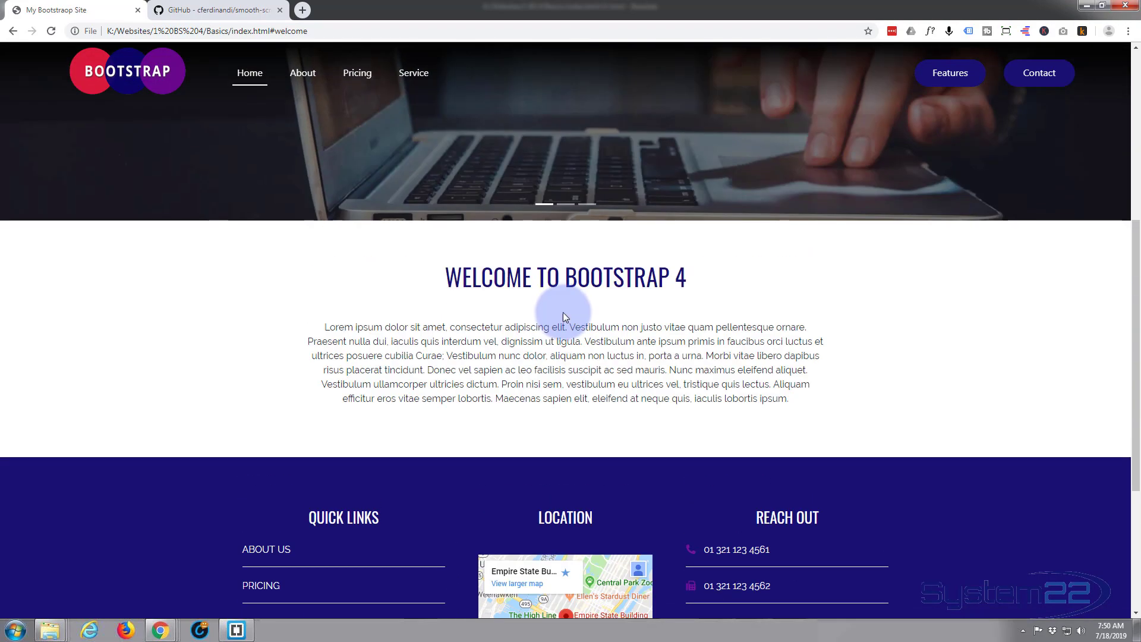
scroll(down, 3)
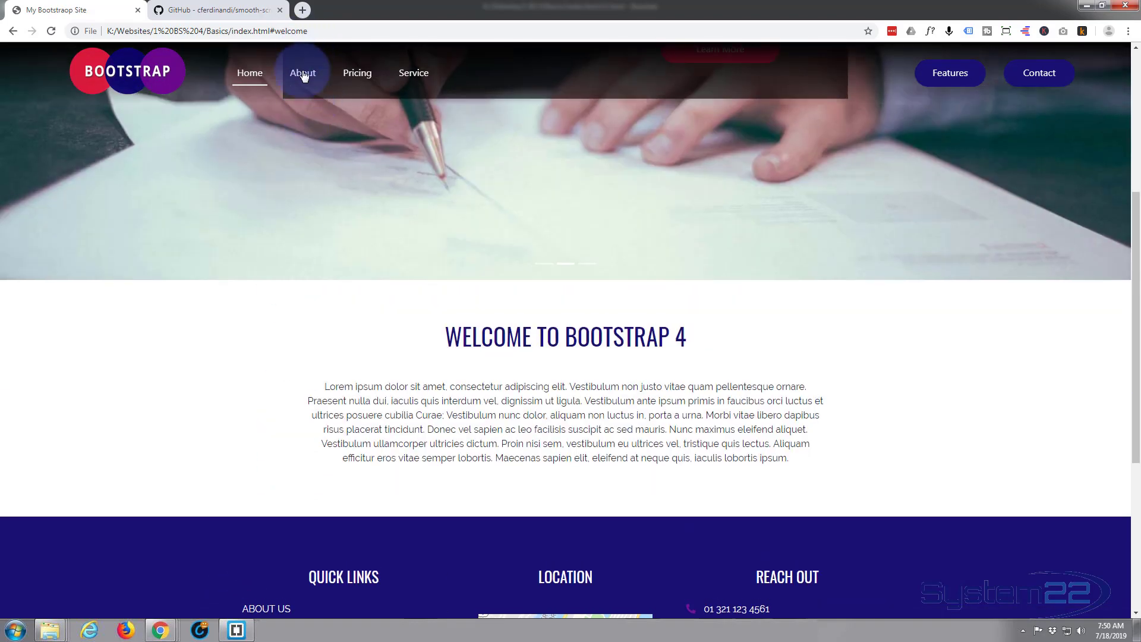
Browse the About Us page through Our Mission and the team members.
click(303, 72)
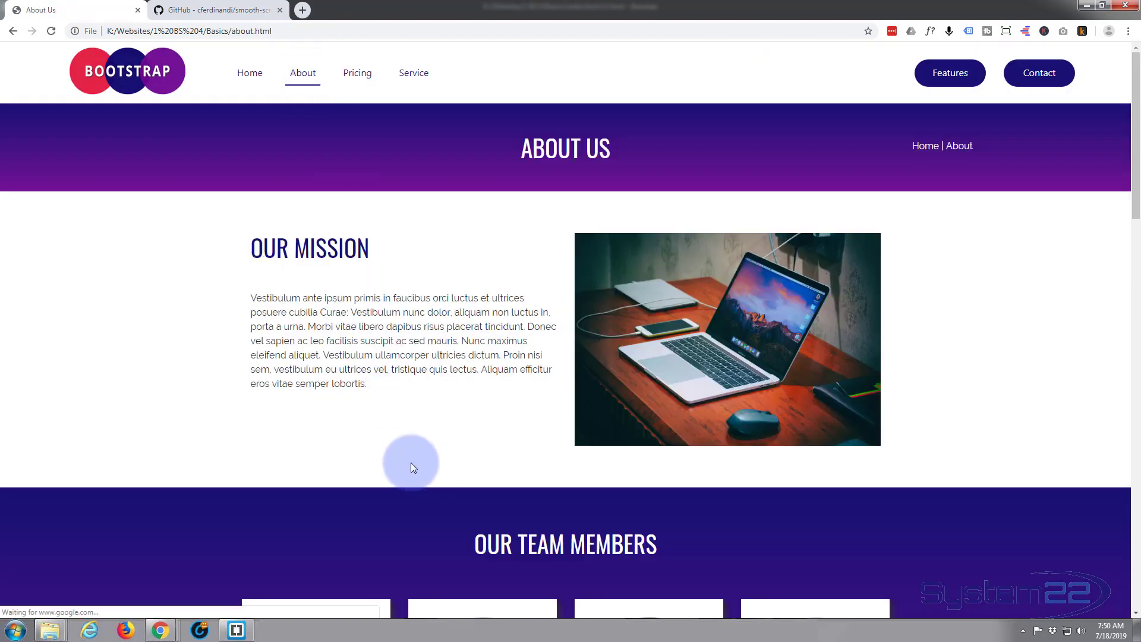
scroll(down, 3)
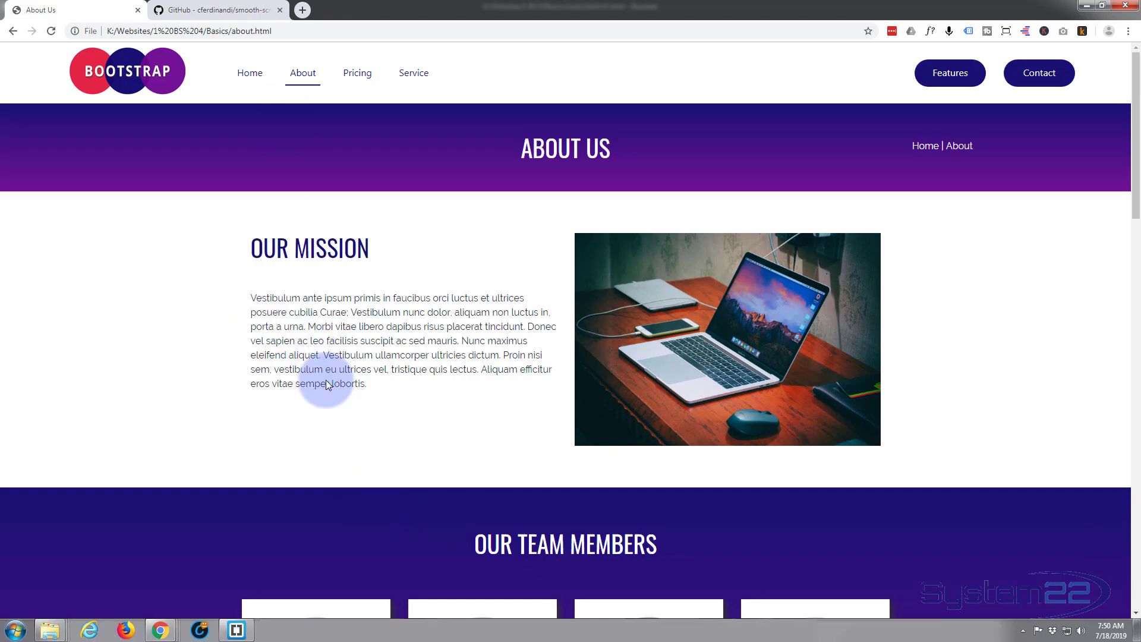
scroll(down, 3)
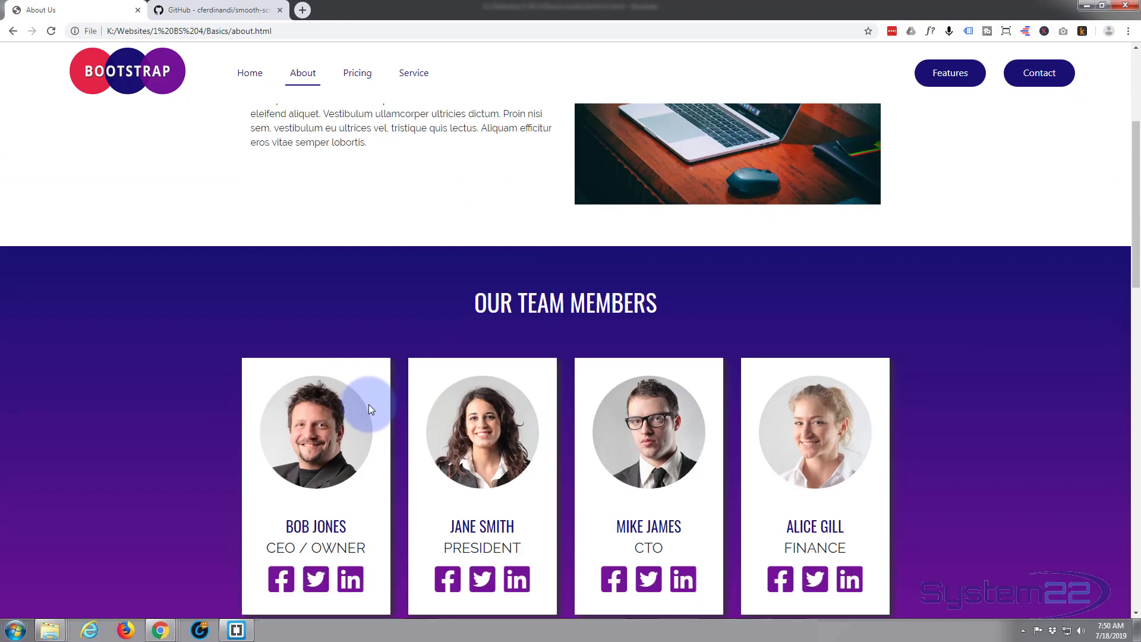
scroll(down, 3)
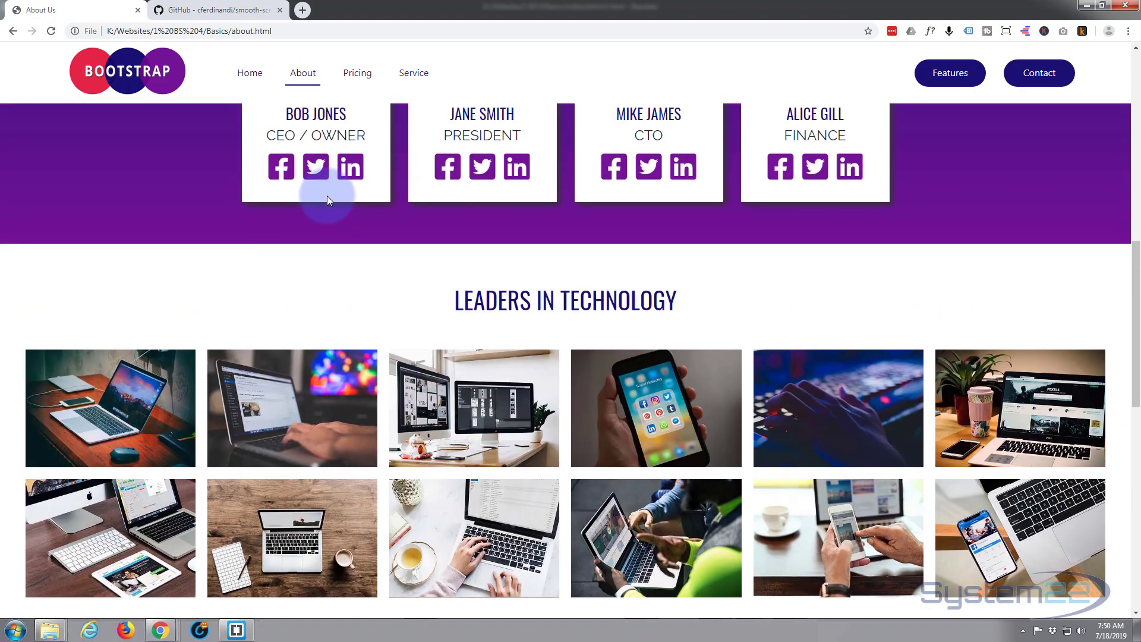
scroll(up, 3)
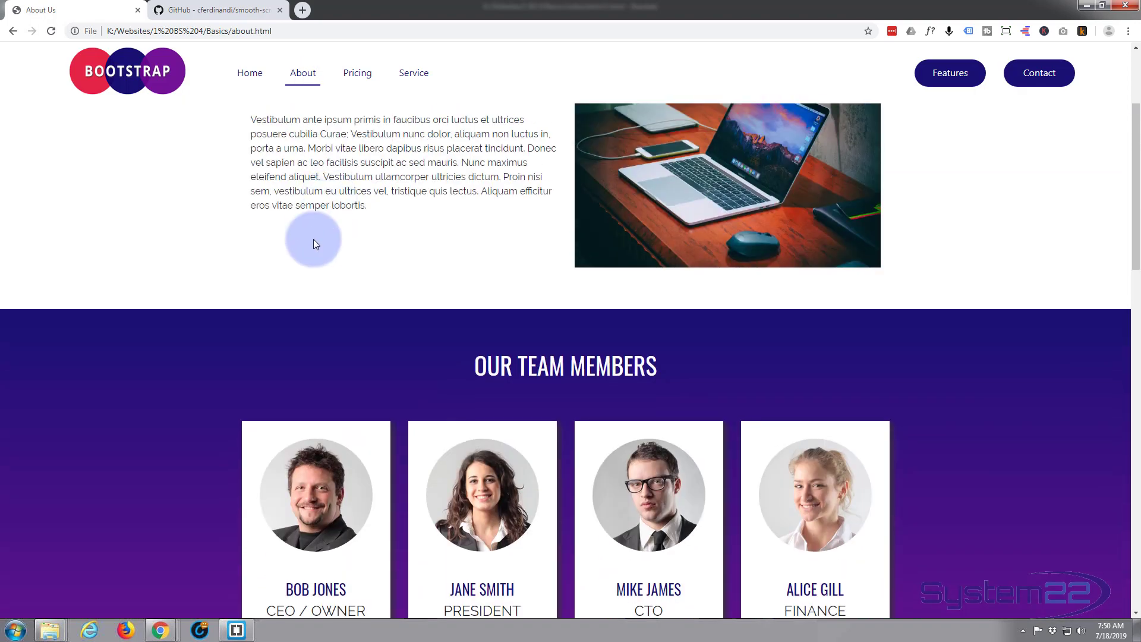
mouse_move(502, 262)
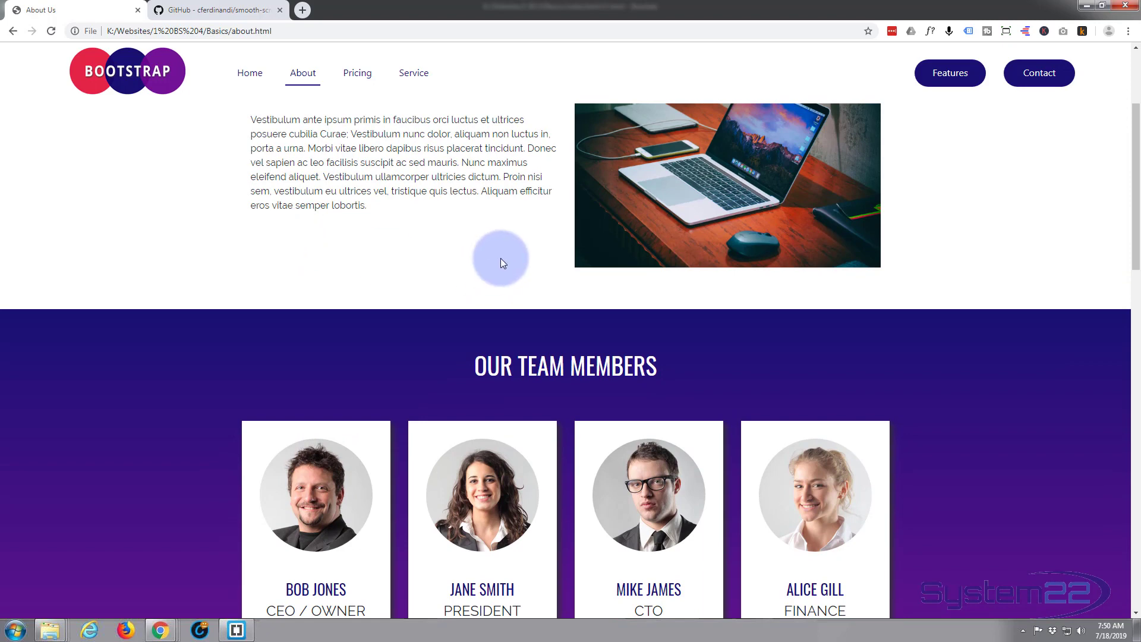
mouse_move(550, 276)
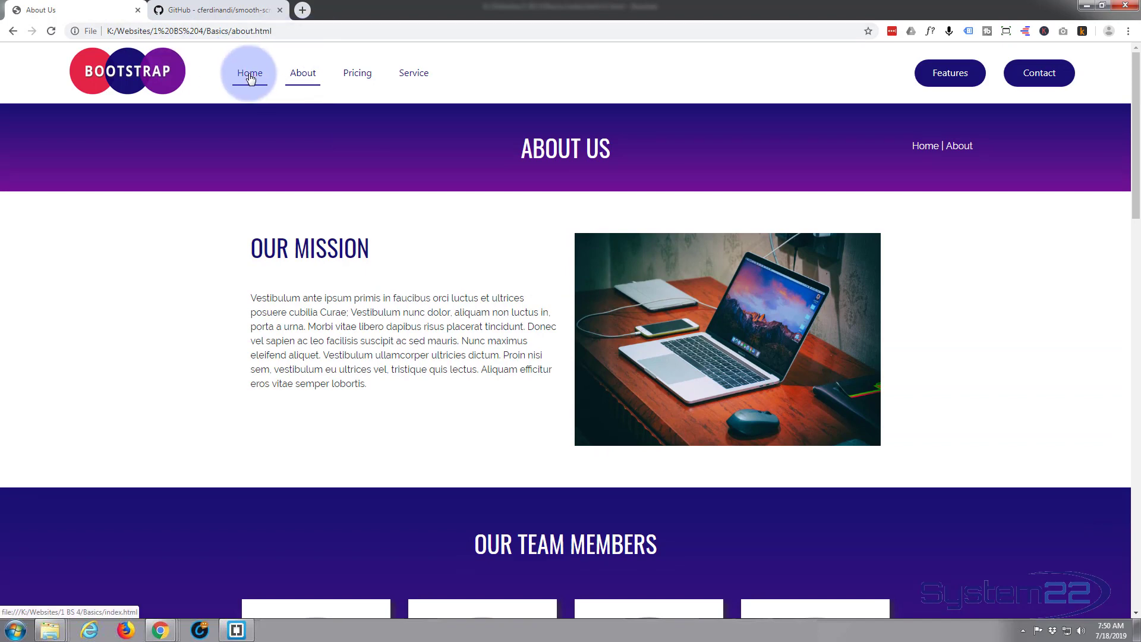
Navigate Home via the navbar and scroll through the welcome section to the footer.
click(250, 74)
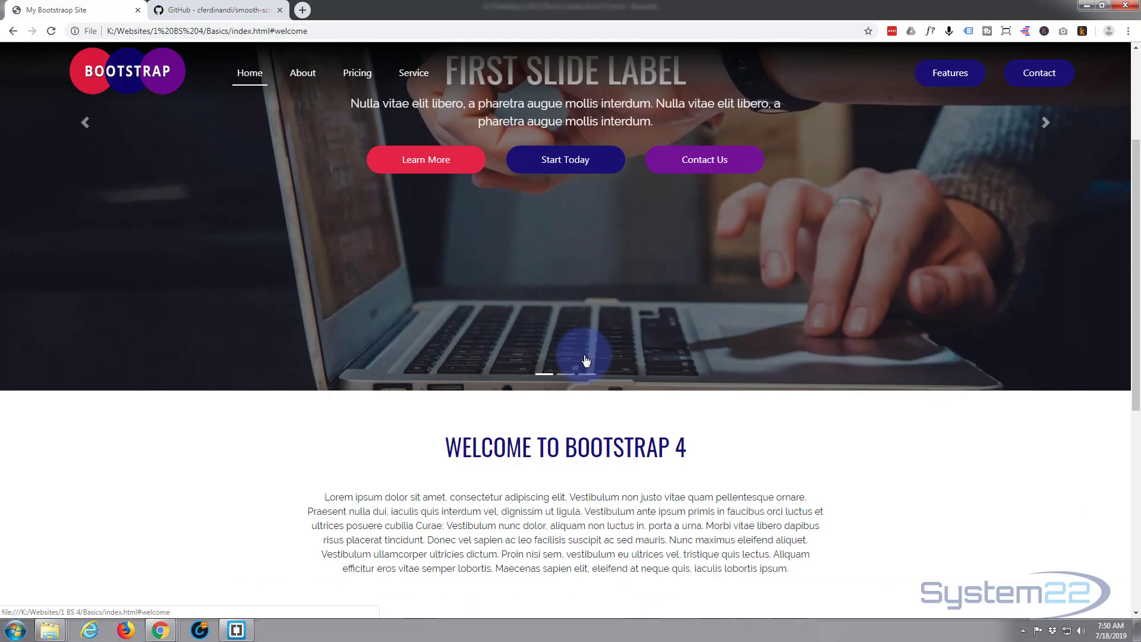
scroll(down, 3)
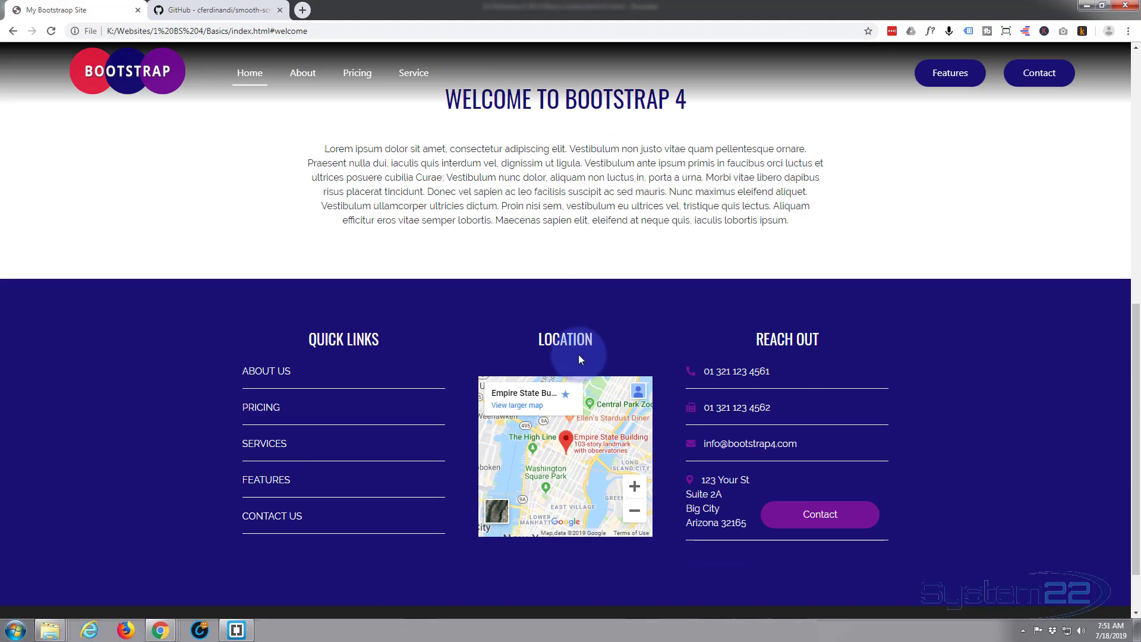